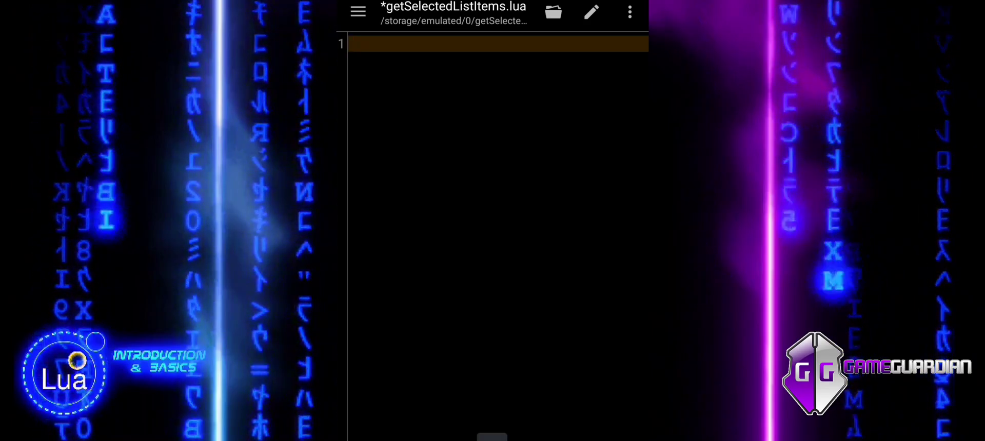
Step: Write line 1 as gg.searchNumber("100", gg.TYPE_DWORD)
type("gg.search")
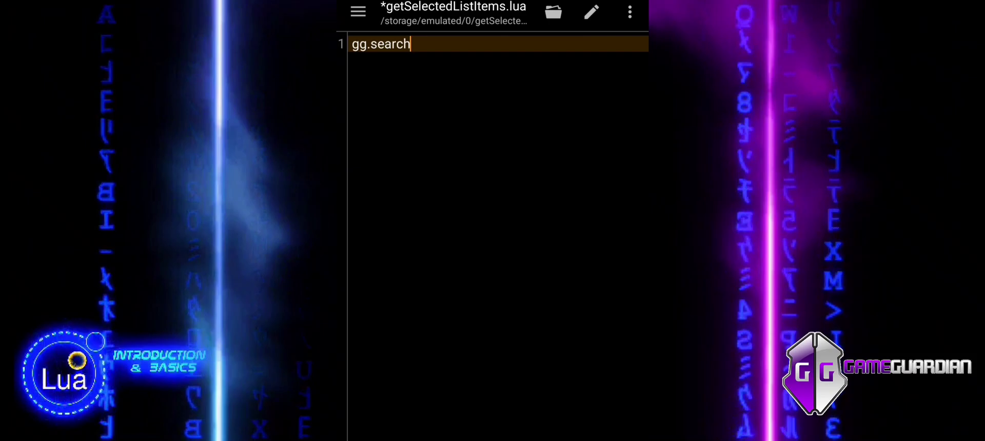
type("Num")
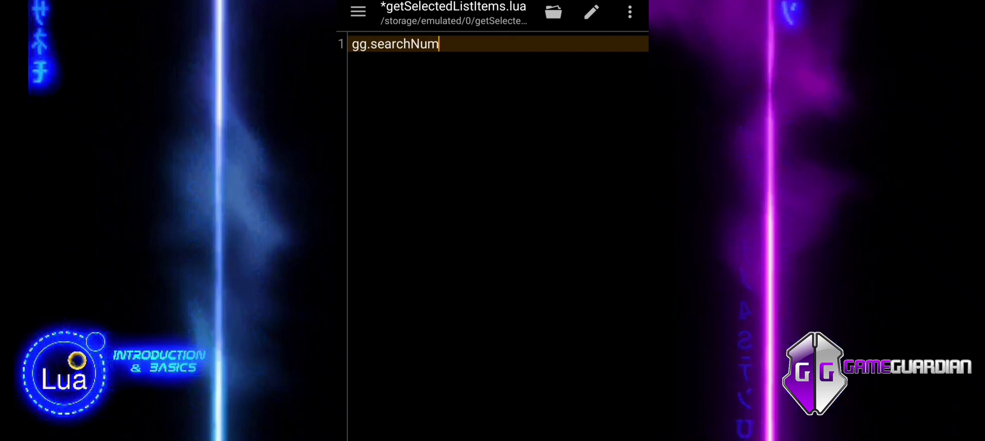
type("ber")
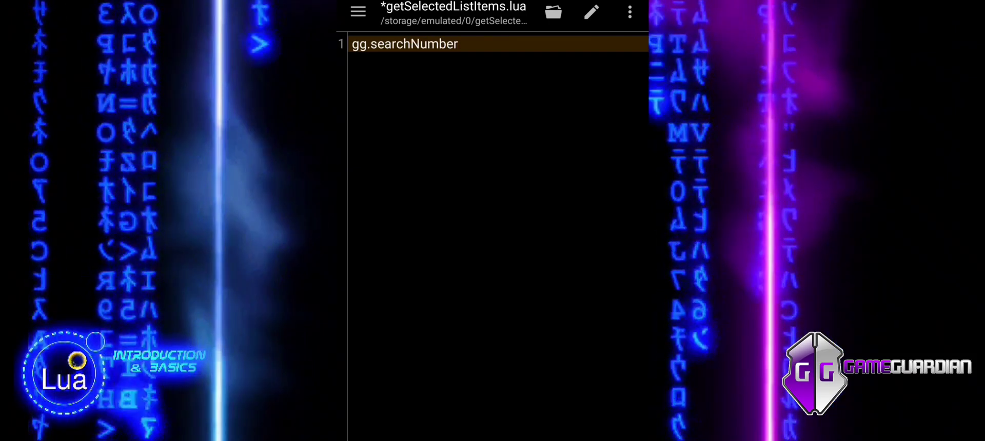
type("()")
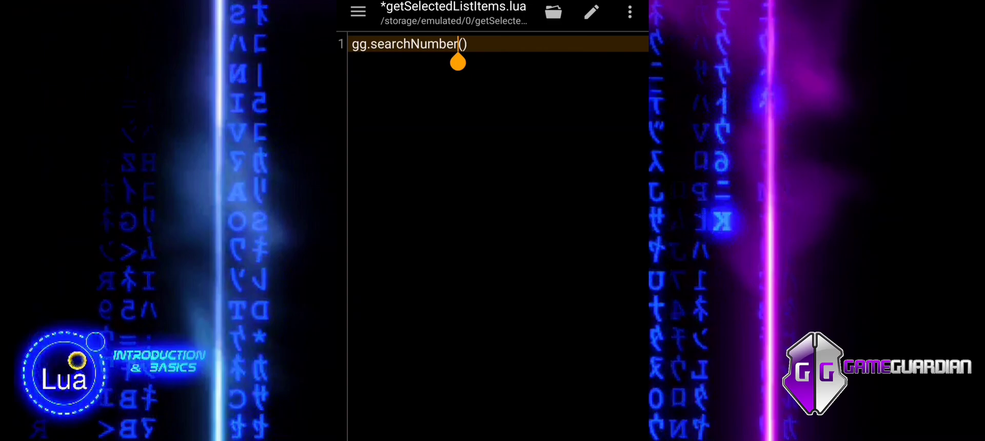
type("\"1")
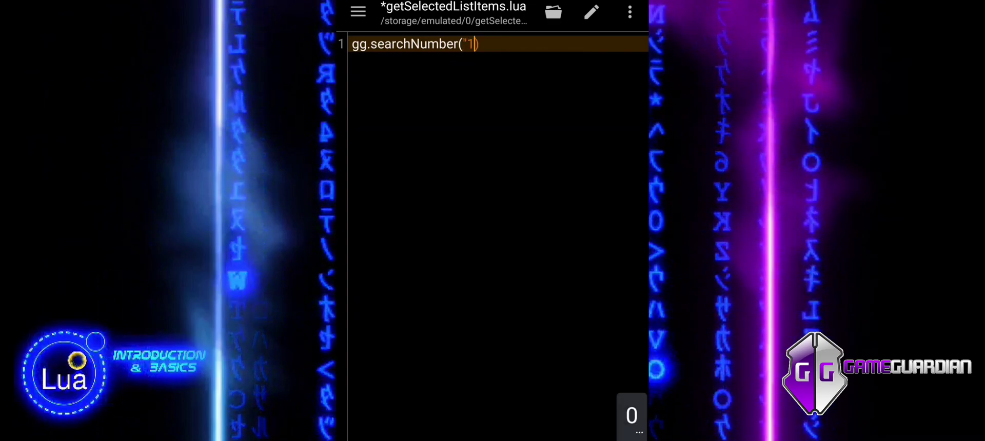
type("00\",")
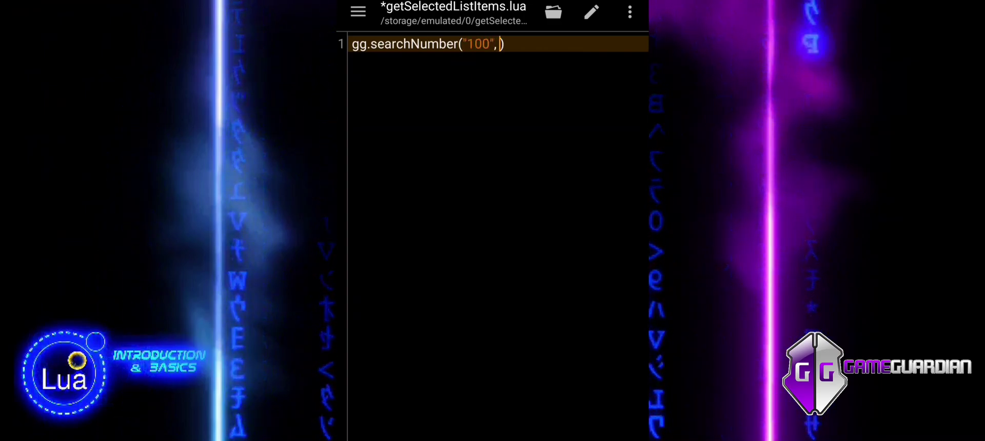
type("gg.TY")
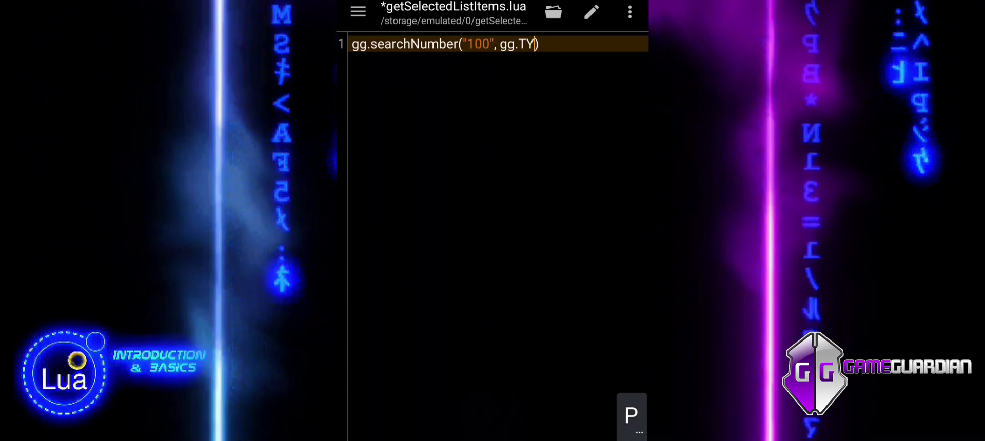
type("PE_D")
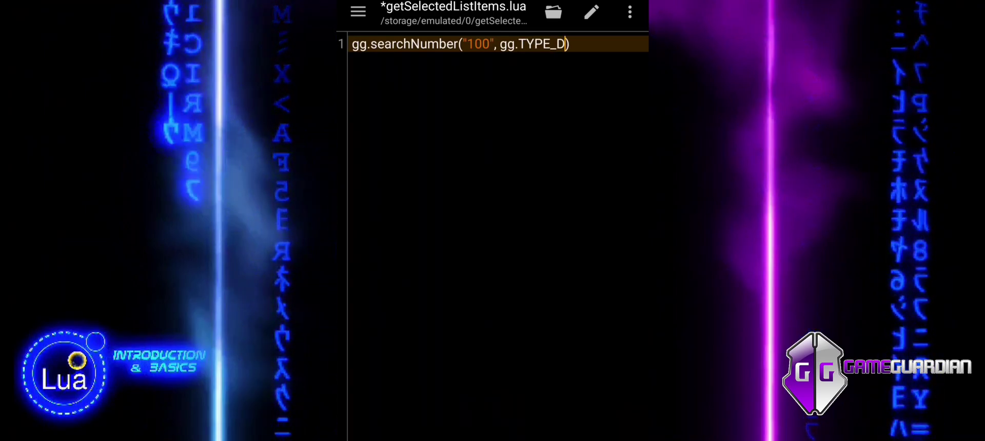
type("WORDS")
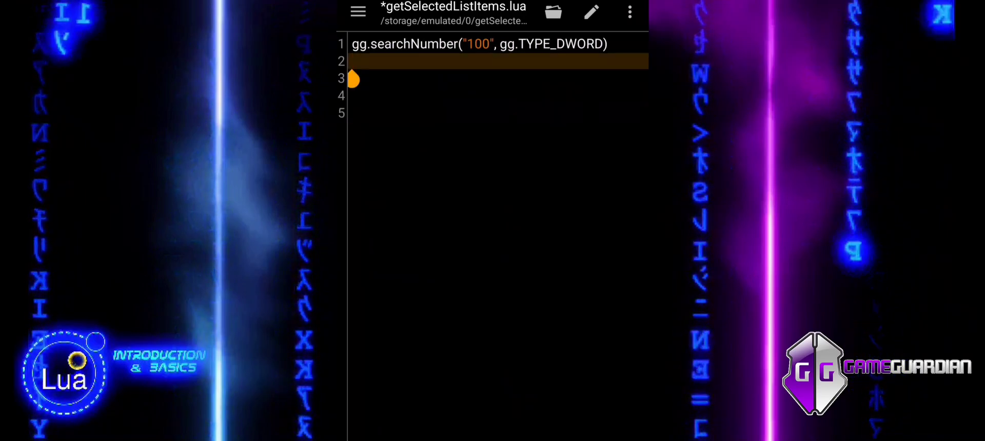
Step: Write line 2 as local results = gg.getResults(10)
type("loc")
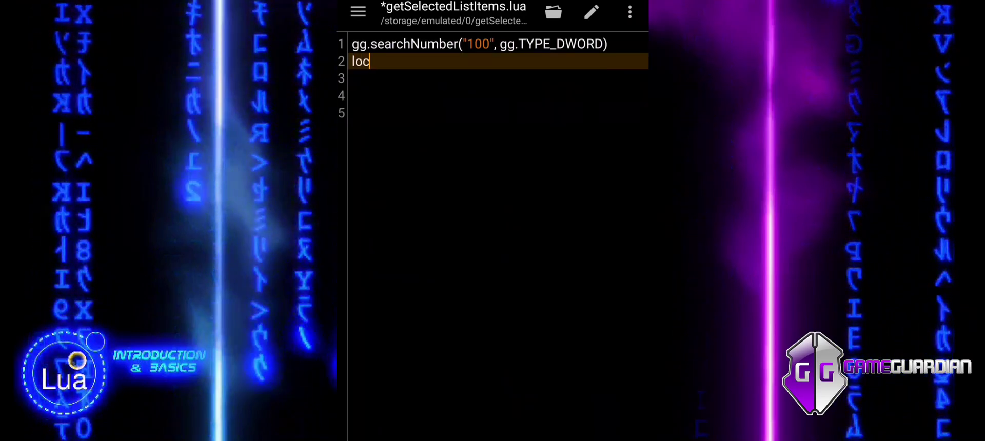
type("al resul")
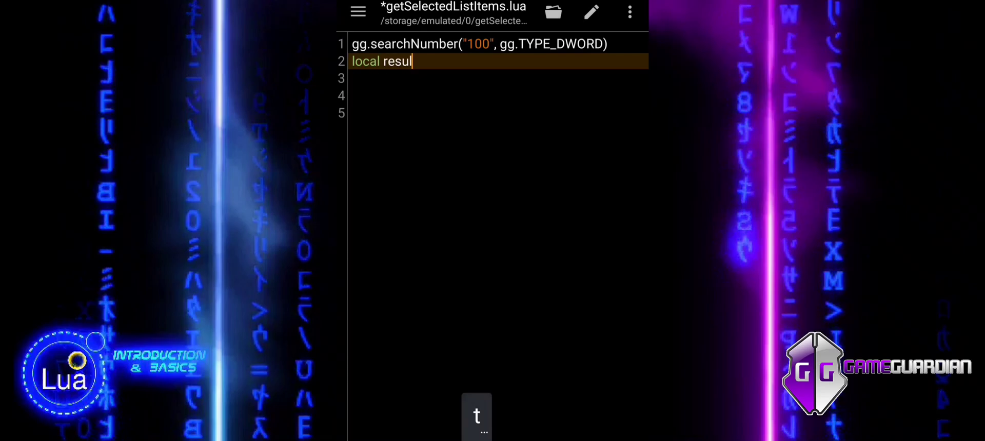
type("ts")
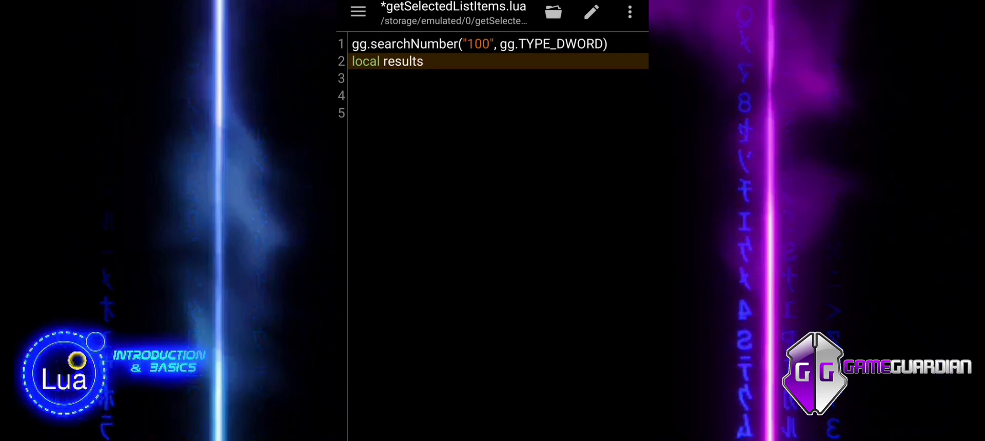
type("= gg")
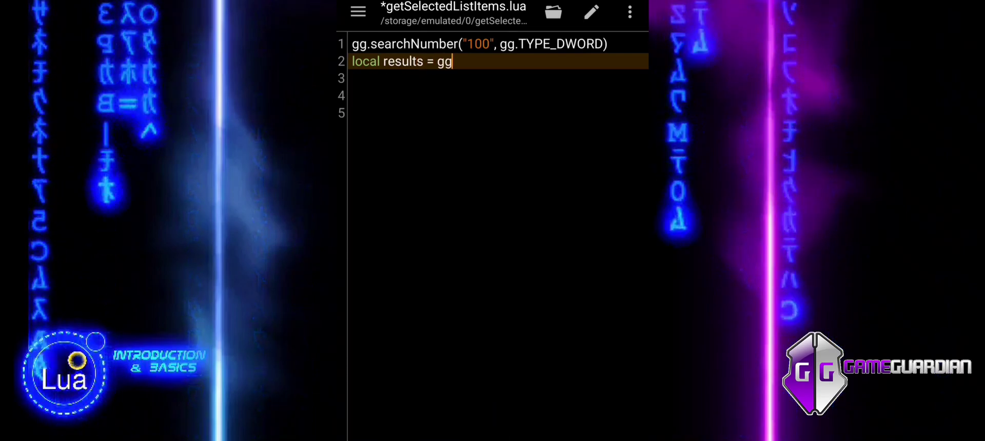
type("getResults(")
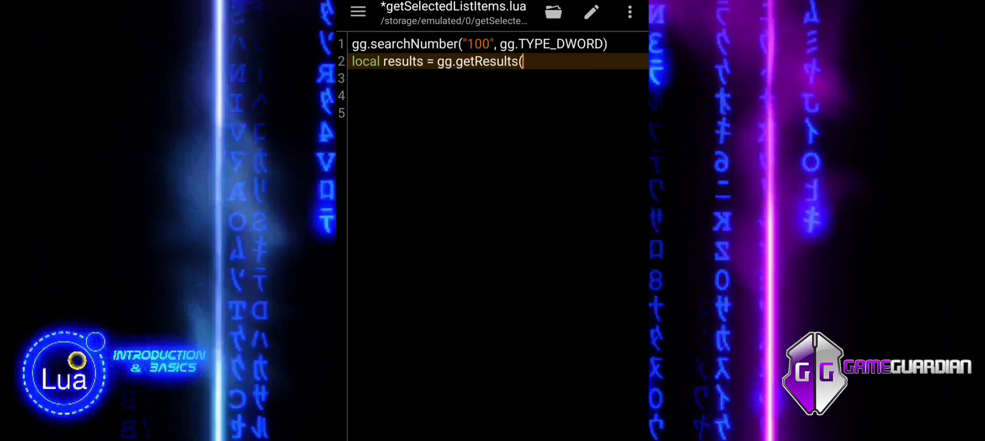
type(")")
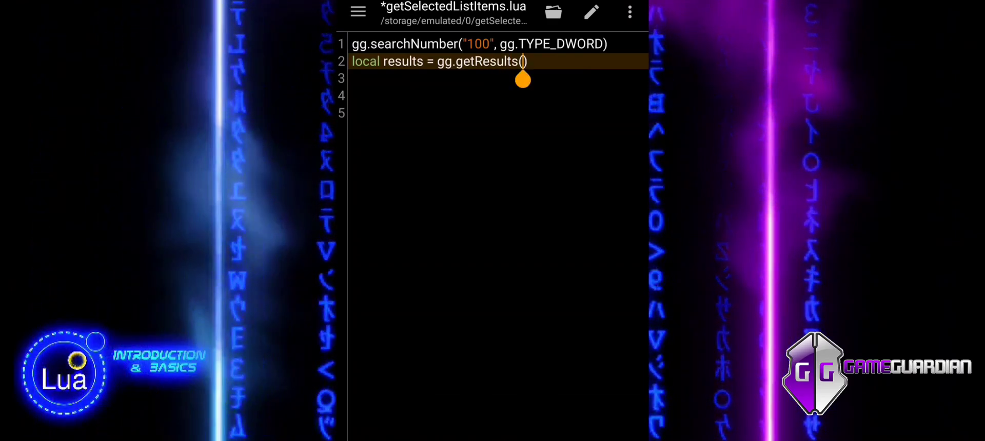
type("10")
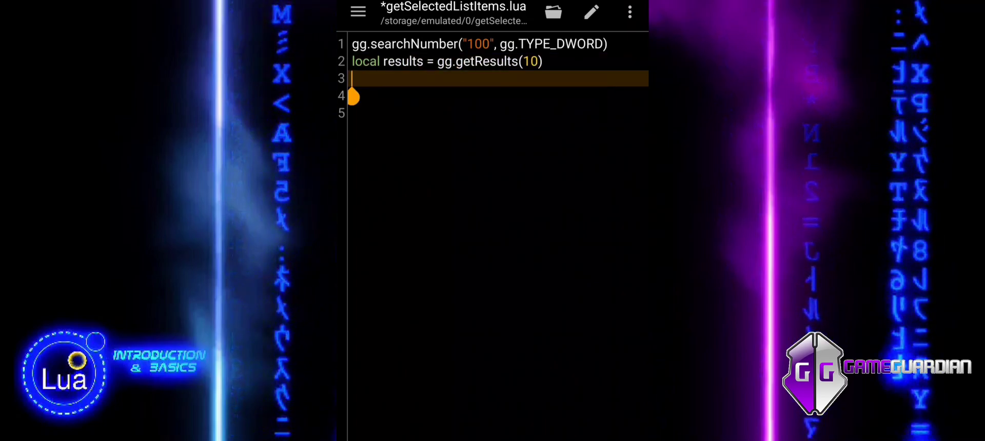
Step: Add an if #results == 0 then block with an empty gg.alert() and return
type("if #")
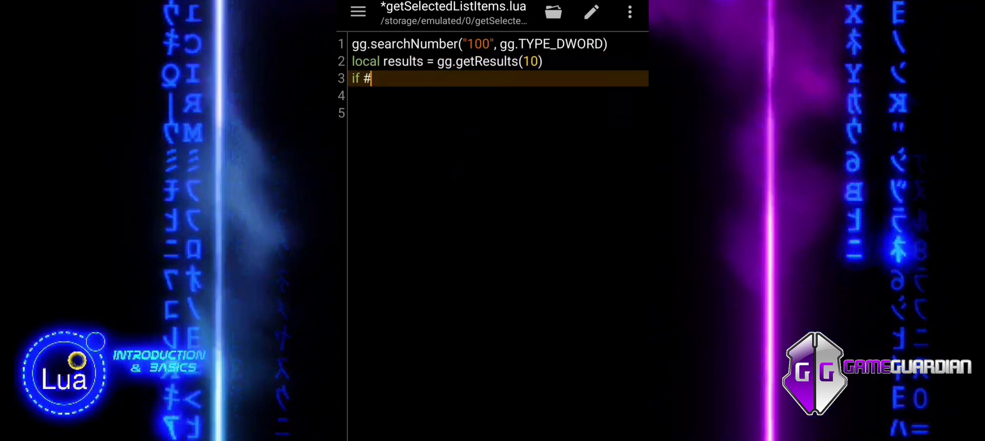
type("results")
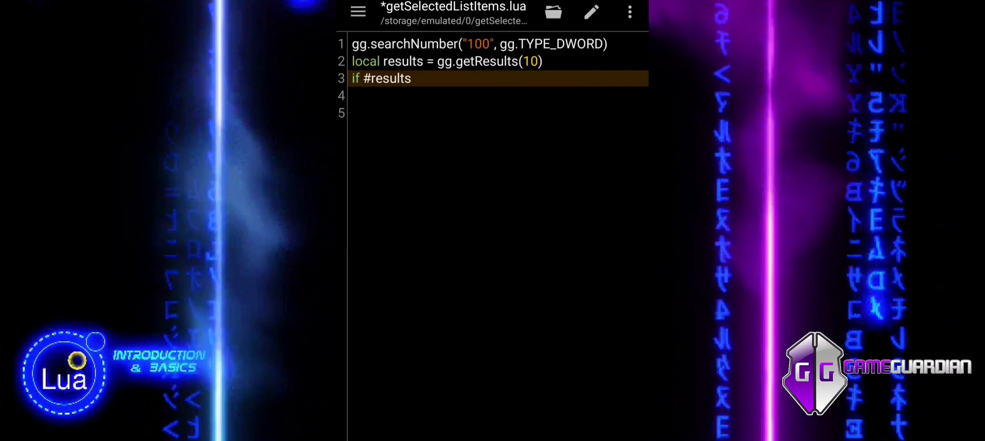
type("==")
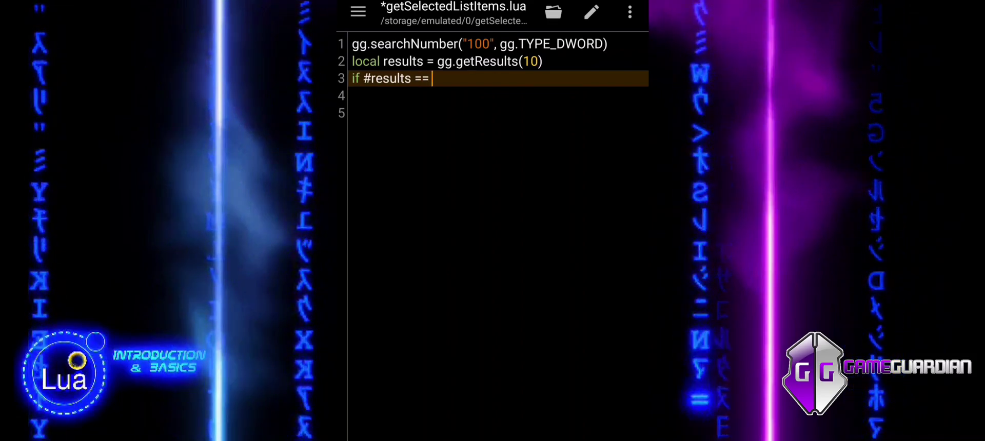
type("0 then")
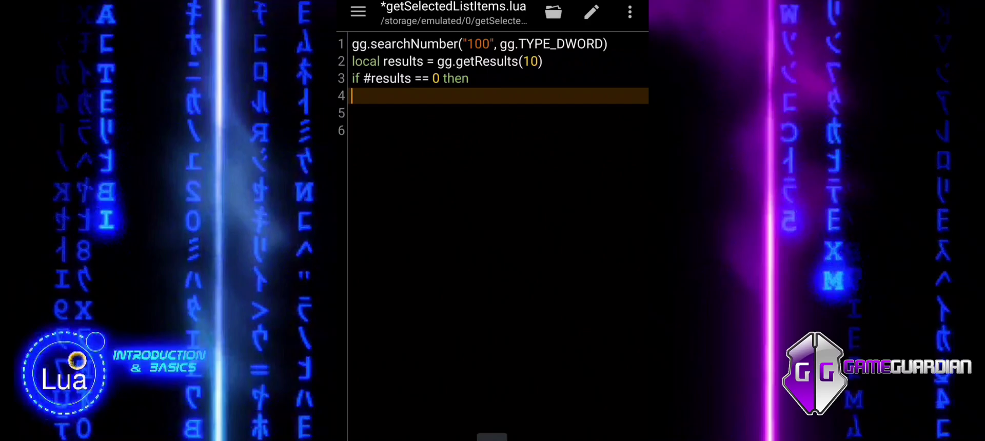
type("gg.alert")
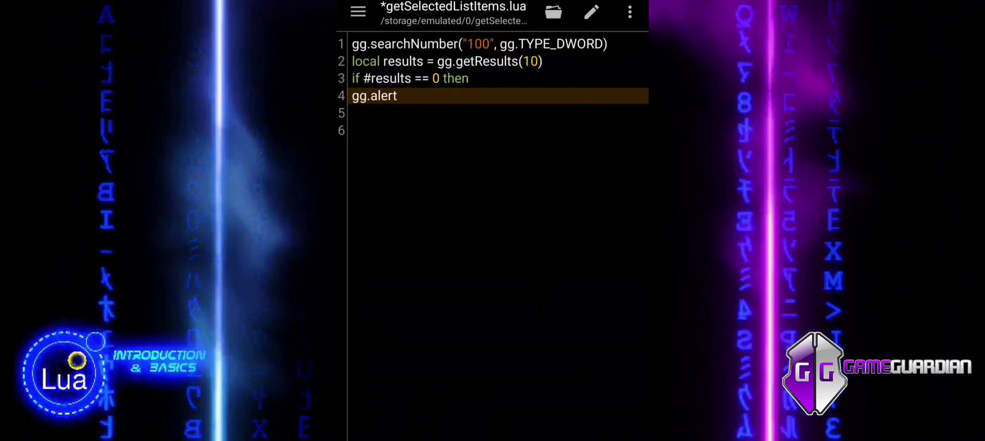
type("()")
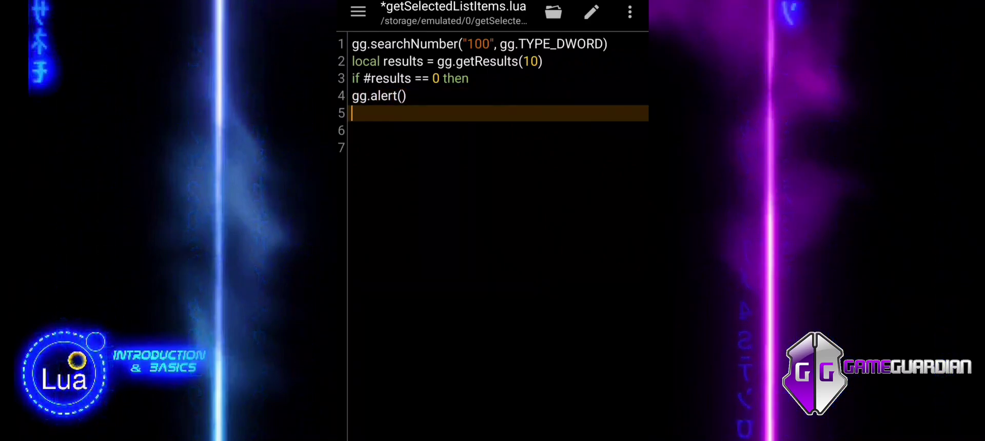
type("return")
left_click(498, 130)
type("end")
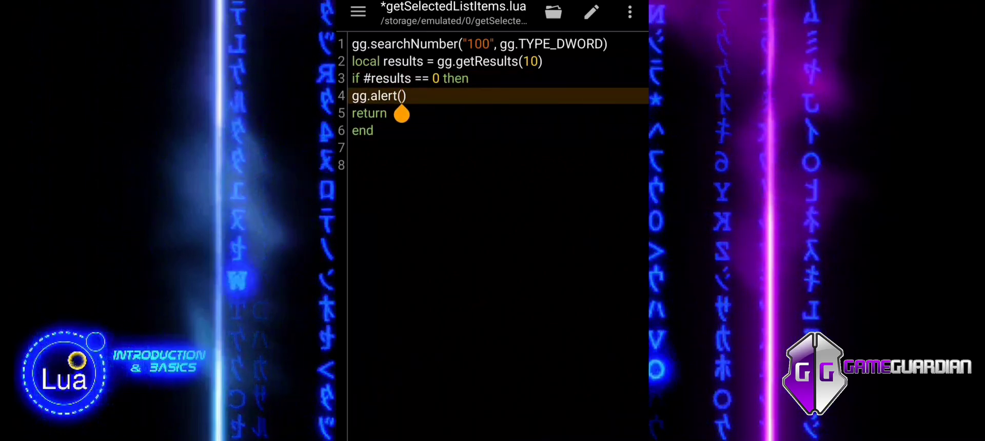
Step: Fill the alert message with "No results found."
type("\"N")
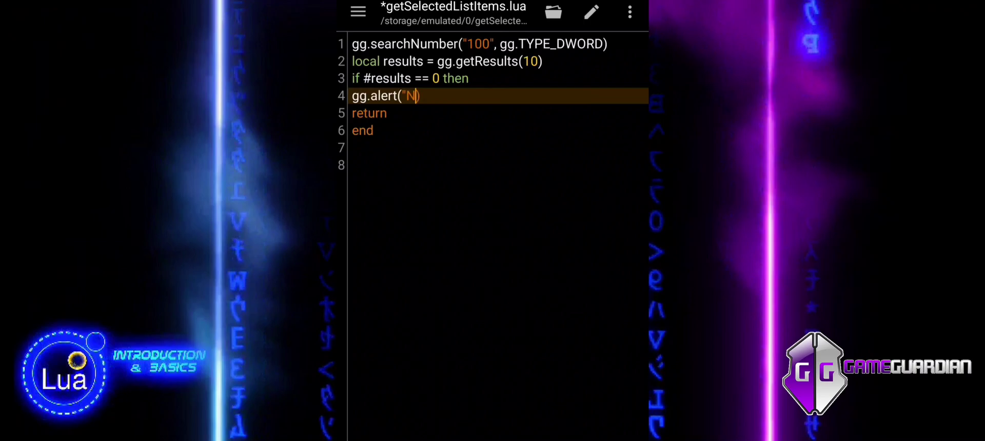
type("o results")
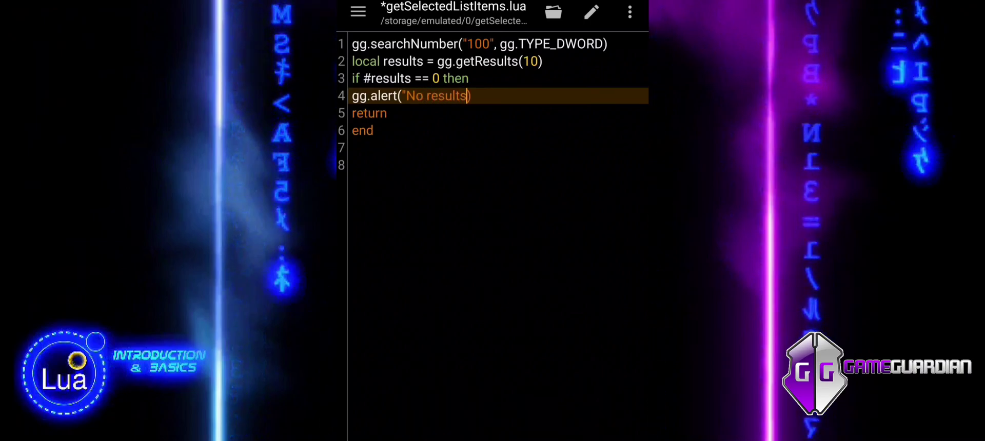
type("found")
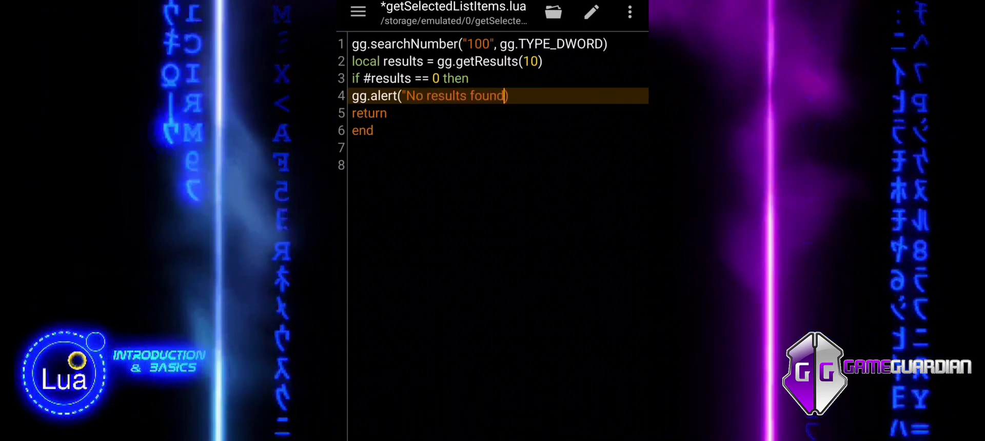
type(".")
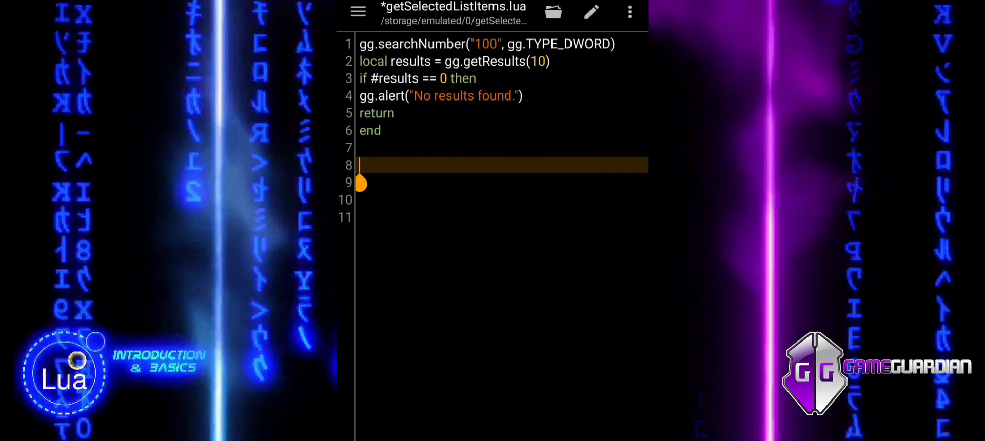
Step: Add gg.addListItems(results) on line 8
type("gg.add")
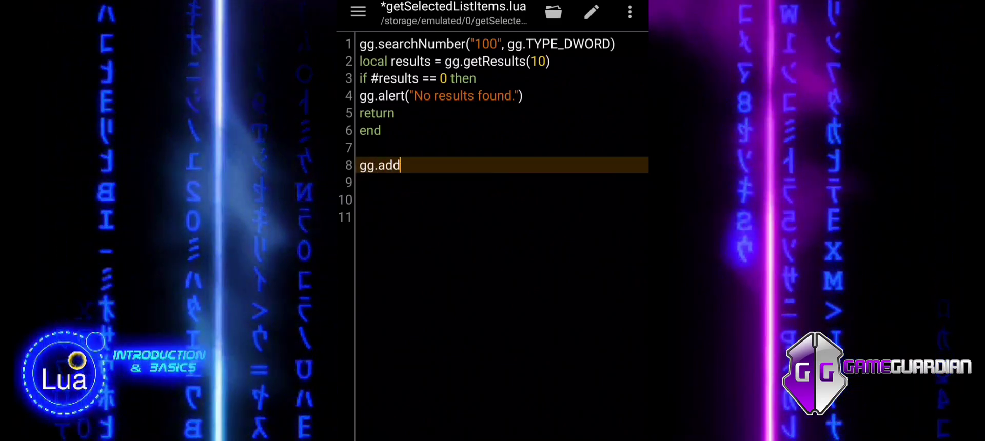
type("List")
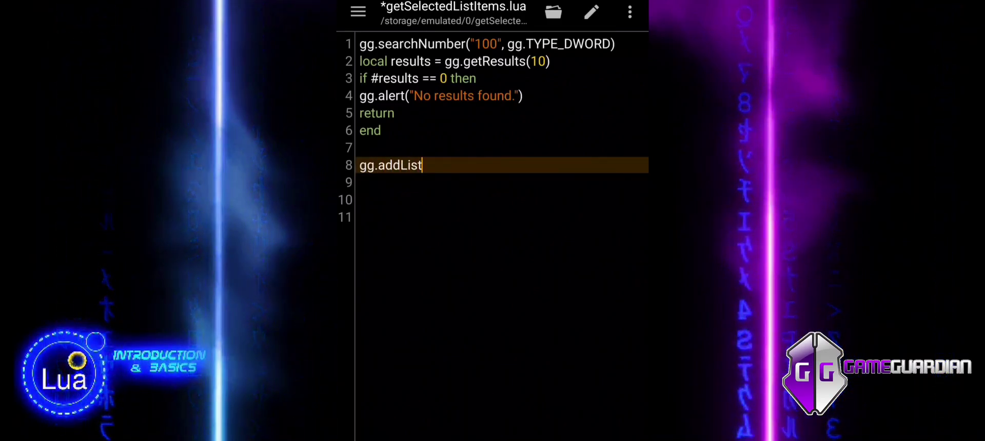
type("Items")
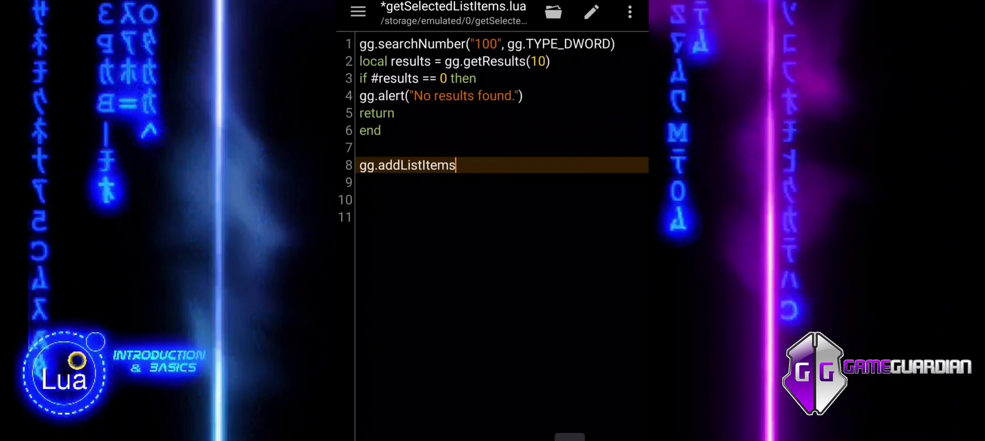
type("()")
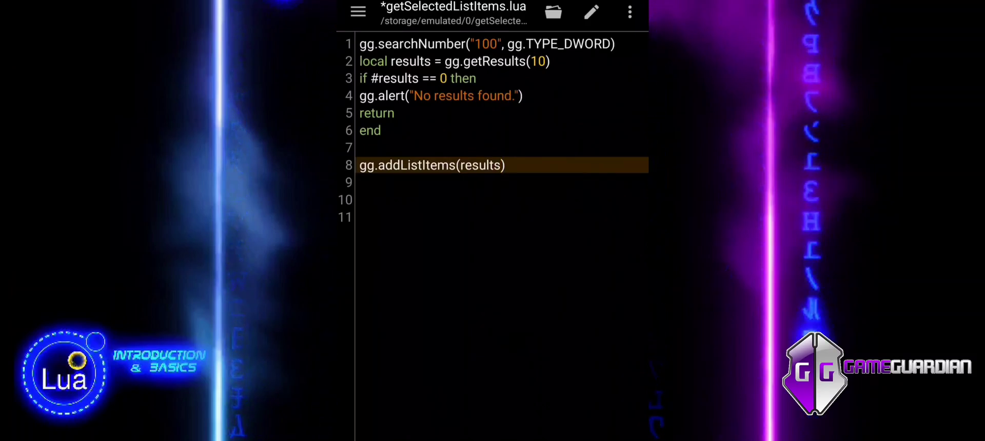
Step: Add local selectedItems = gg.getSelectedListItems() on line 9
type("loc")
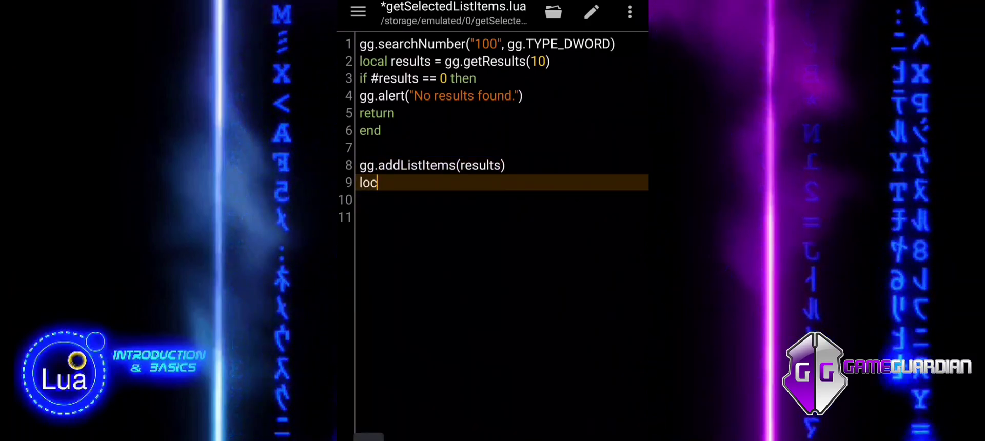
type("al")
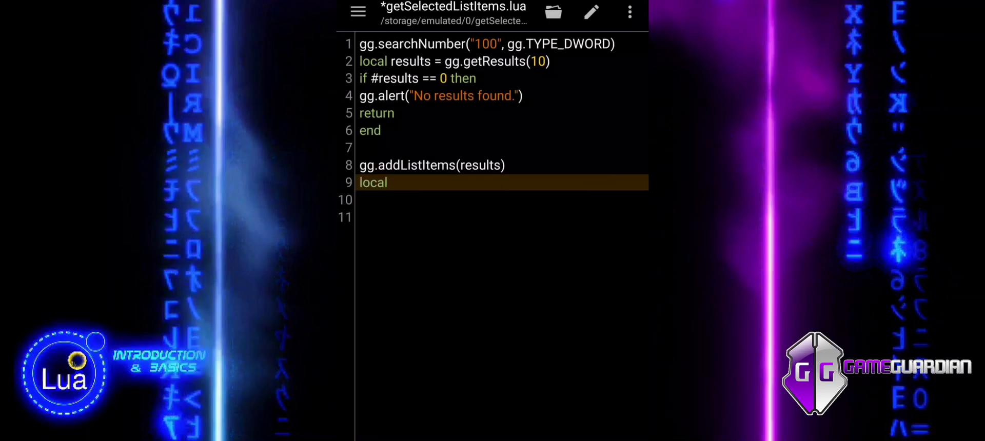
type("selected")
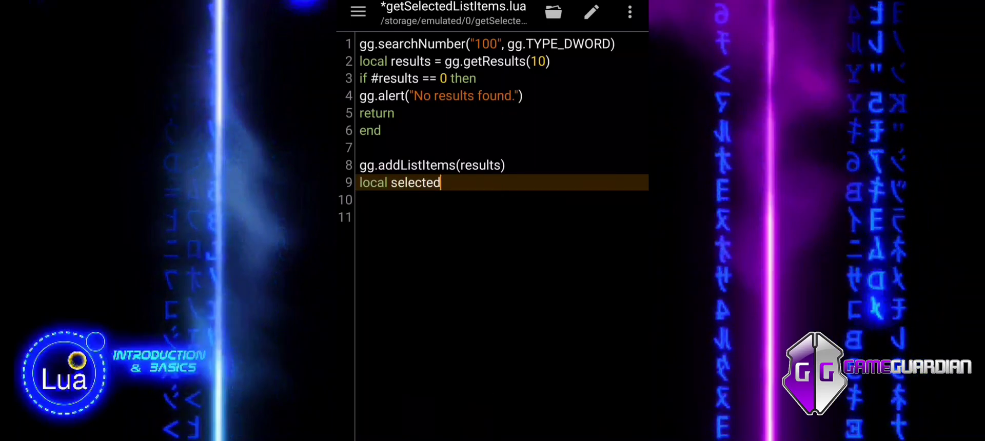
type("Items")
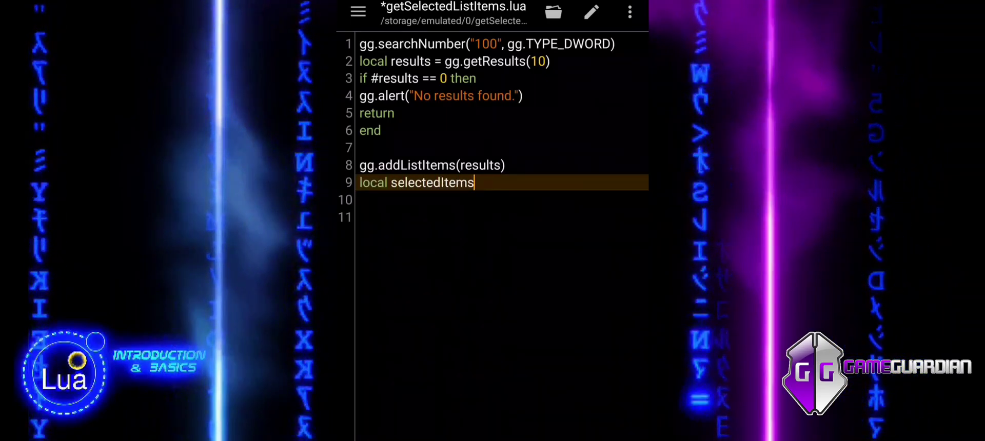
type("=")
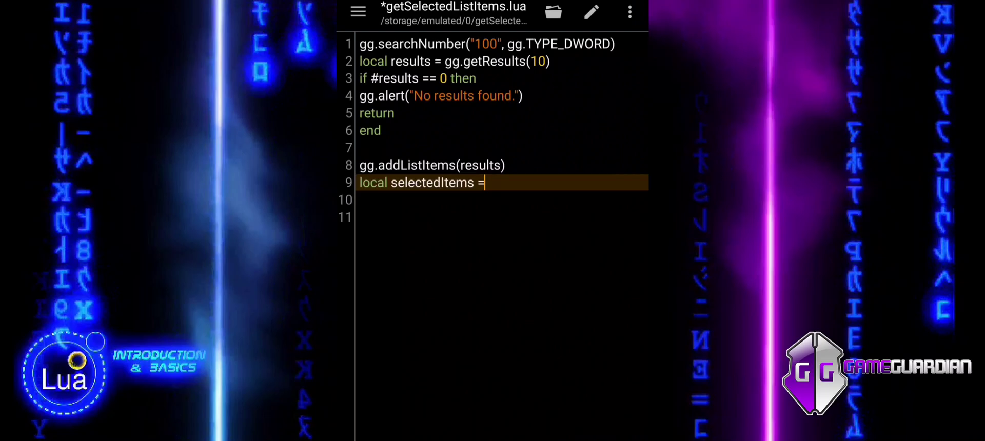
type("gg.g")
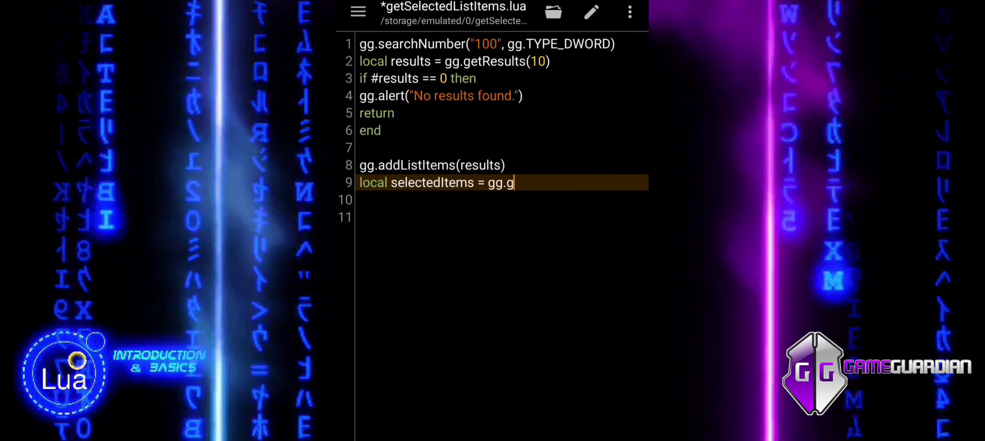
type("et")
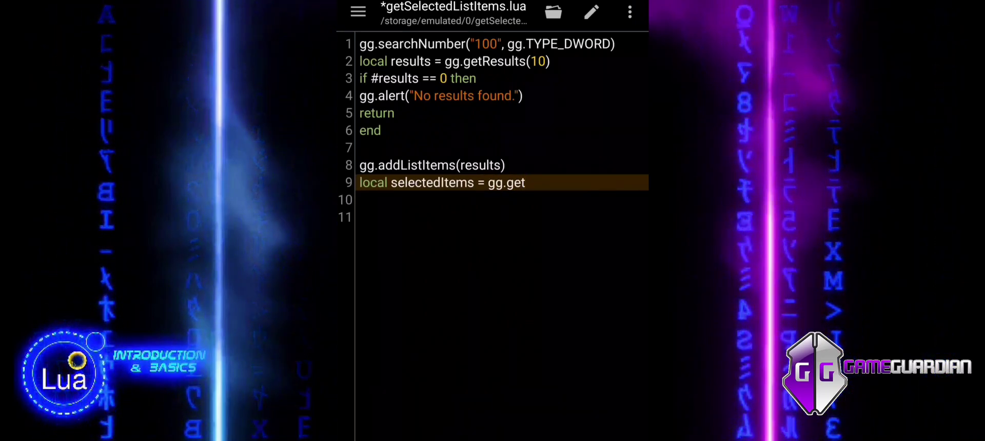
type("Selected")
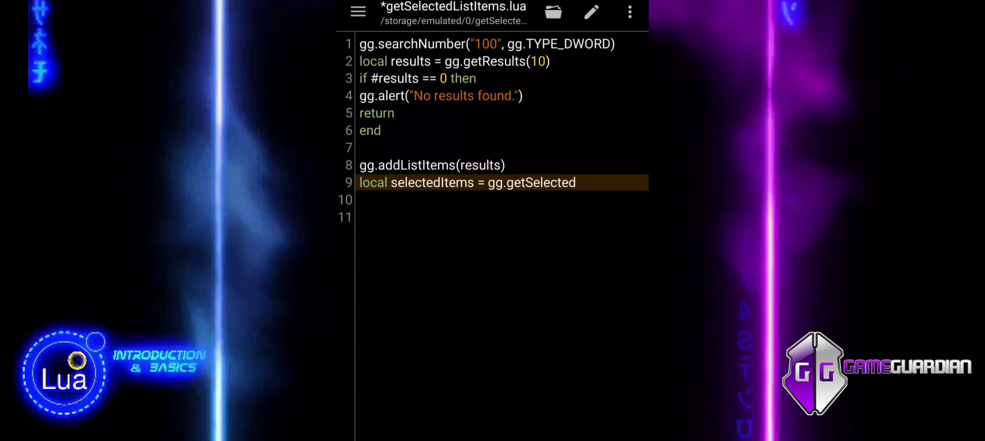
type("List")
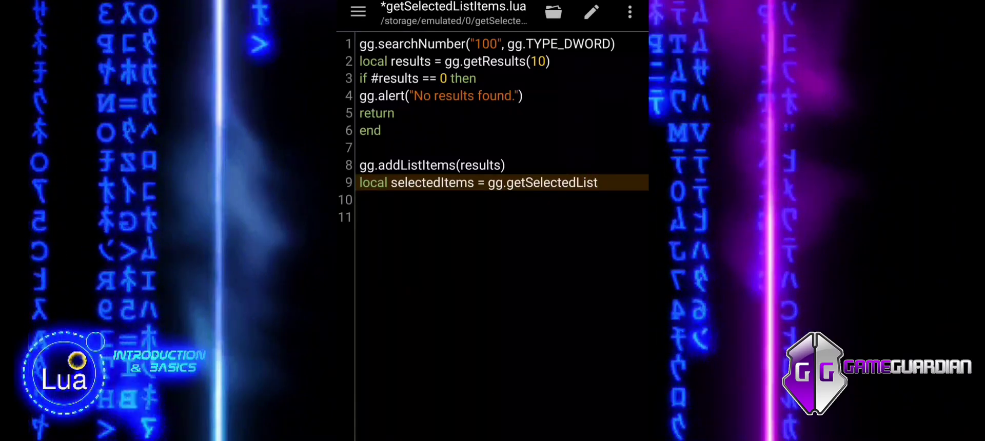
type("Items")
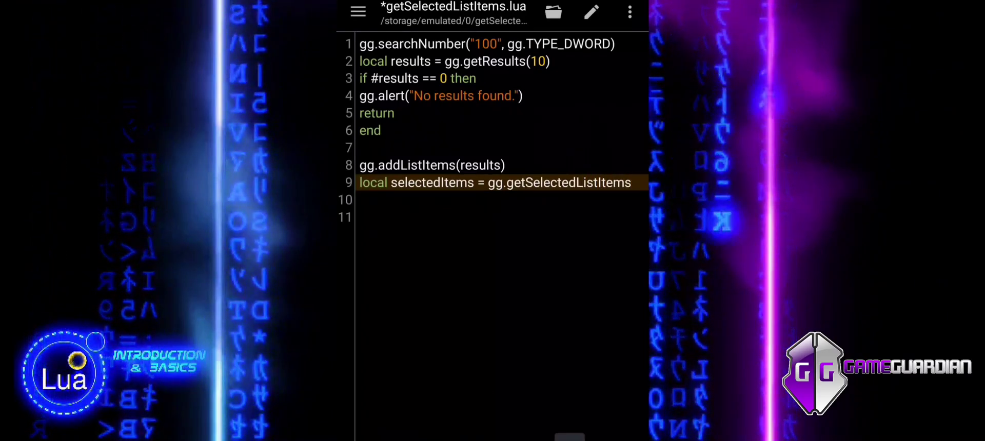
type("()")
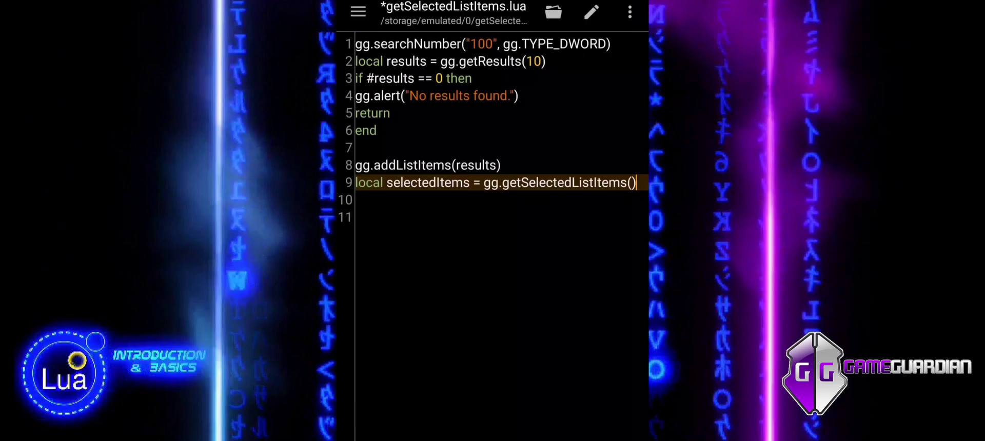
Step: Write line 10 as if type() == "string" then
type("if")
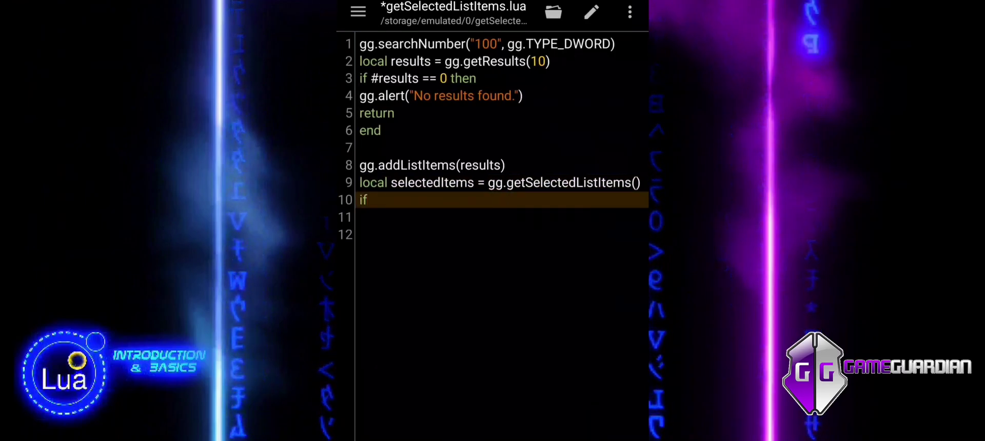
type("type")
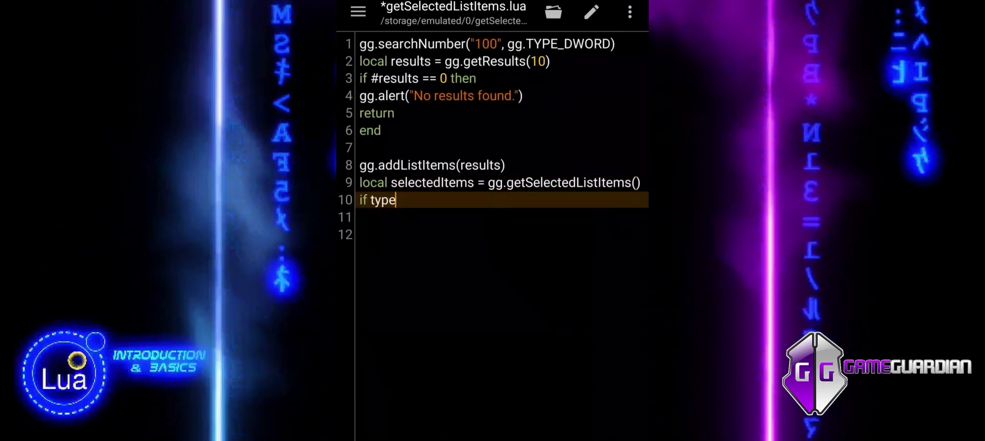
type("()")
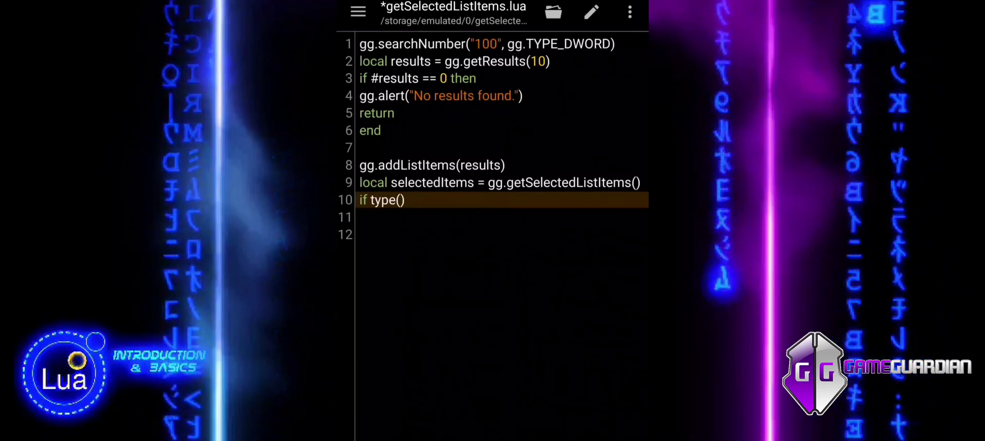
type("==")
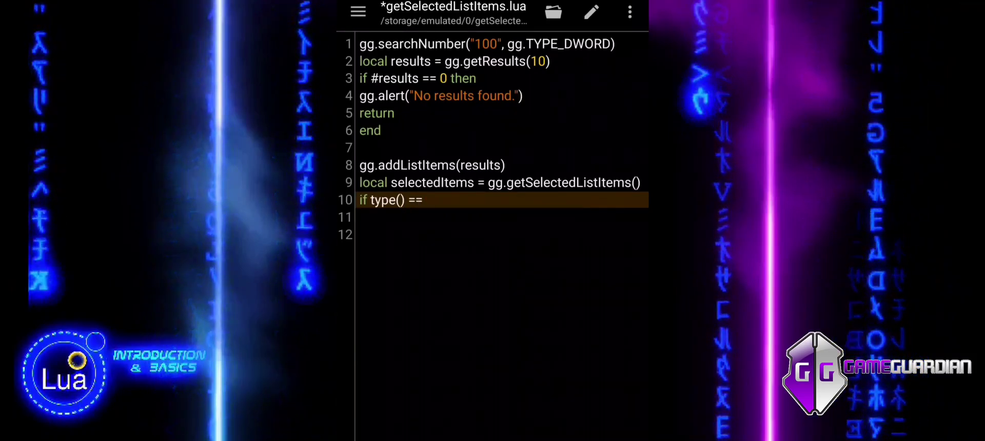
type("\"string")
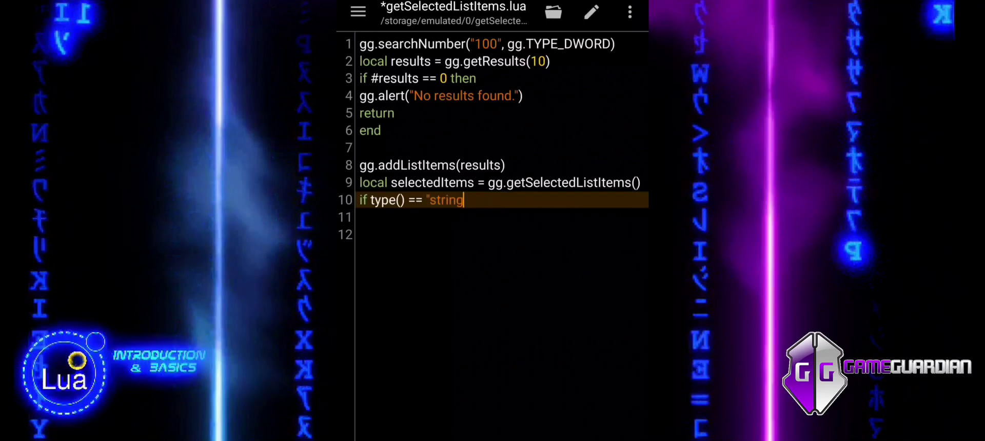
type("\"")
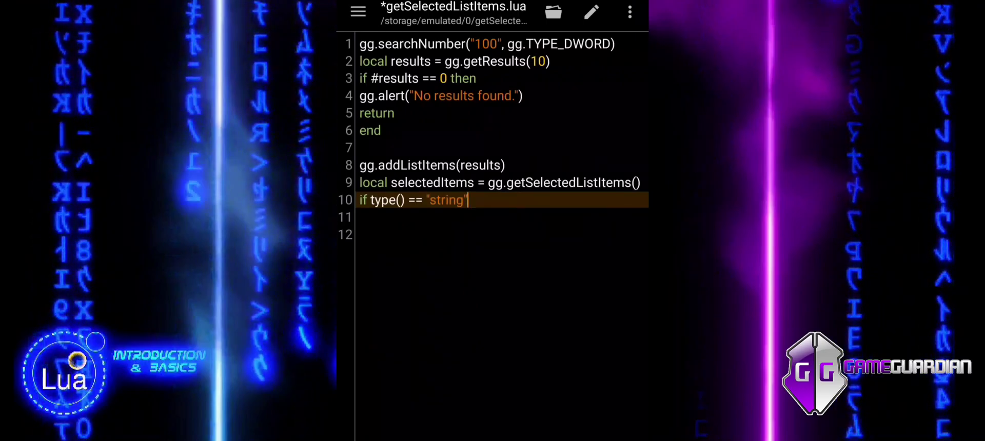
type("then")
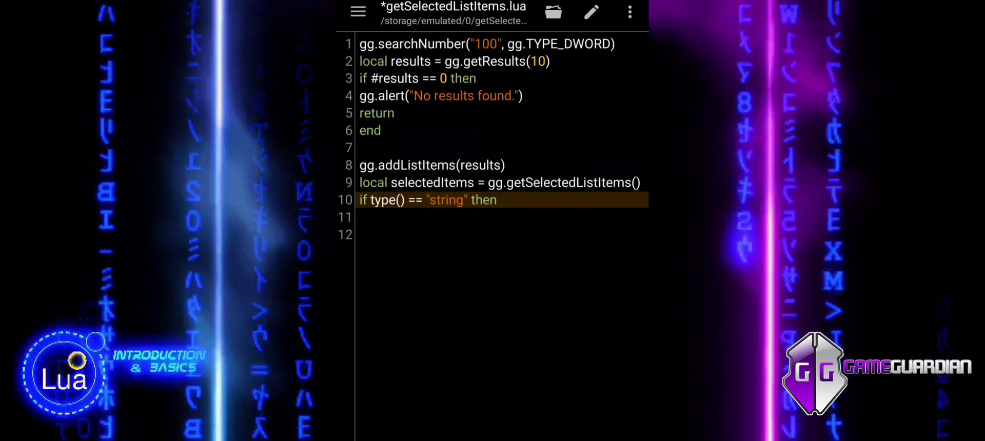
Step: Add an empty gg.alert() on line 11 and else on line 12
type("gg")
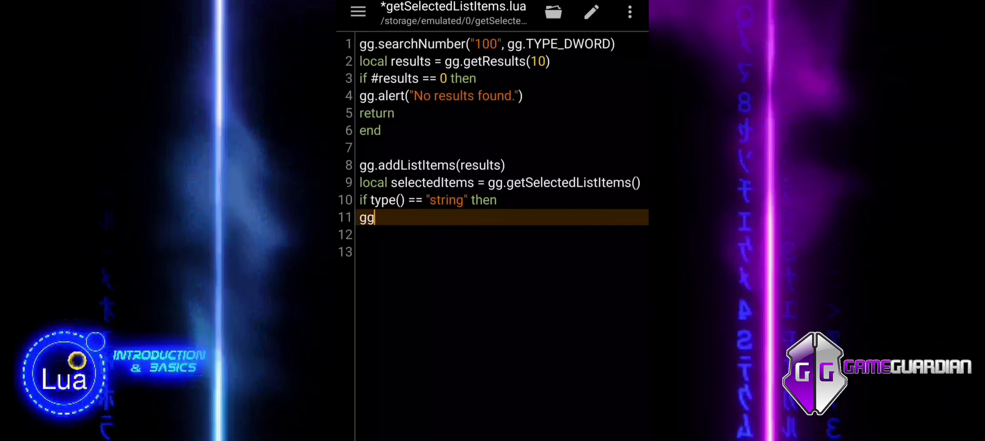
type(".alert(")
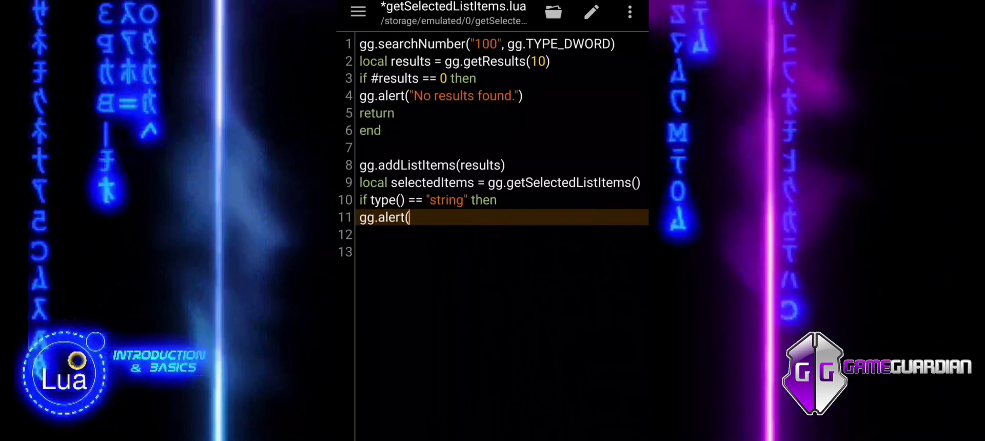
type(")")
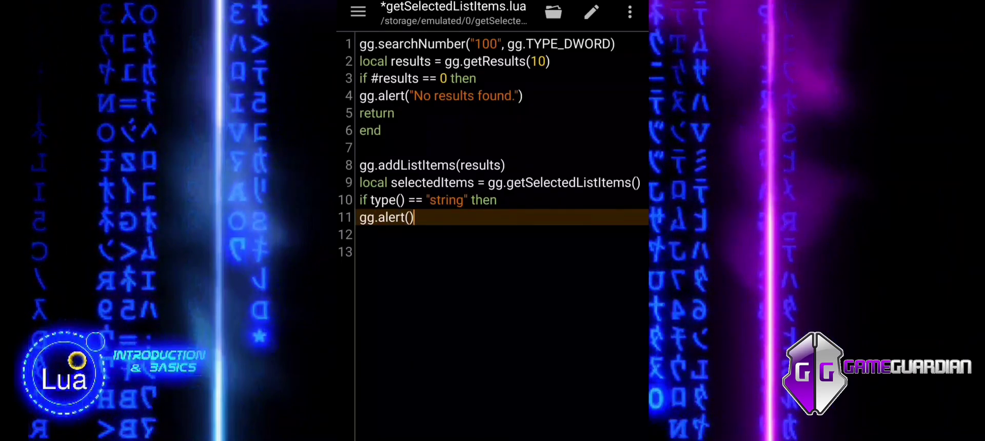
type("else")
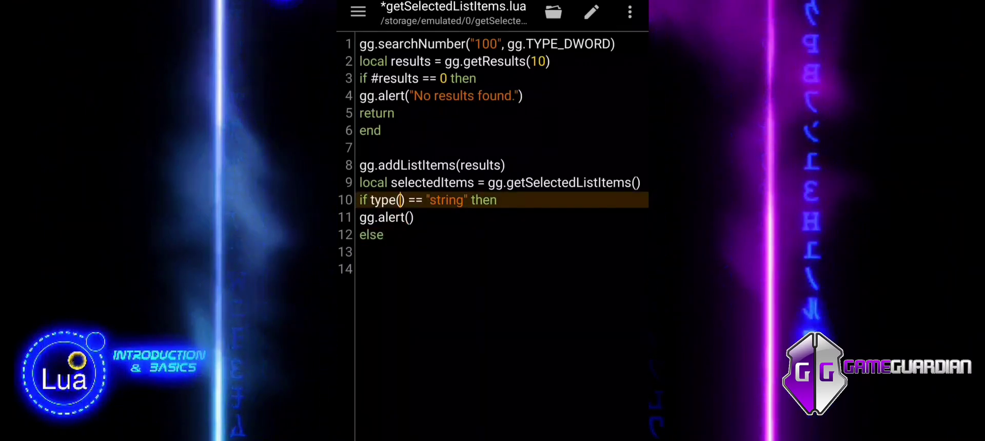
Step: Pass selectedItems into type() and gg.alert(), then begin line 13 with for
double_click(433, 183)
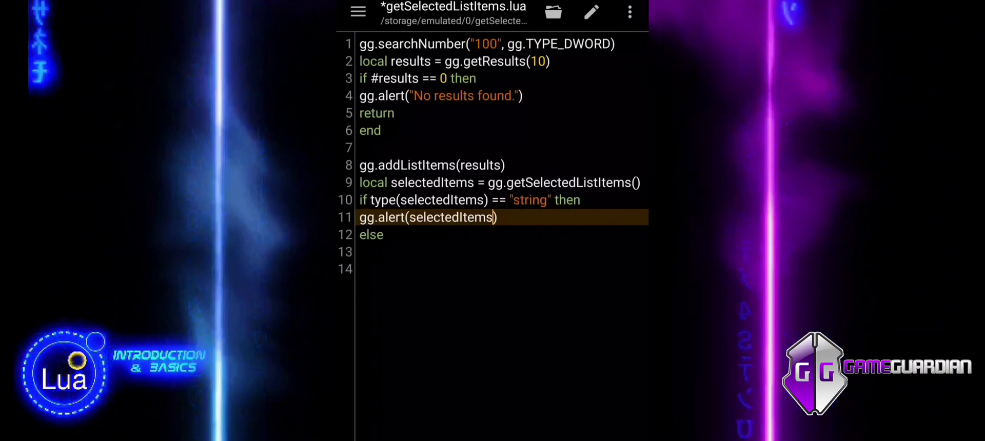
type("for i,")
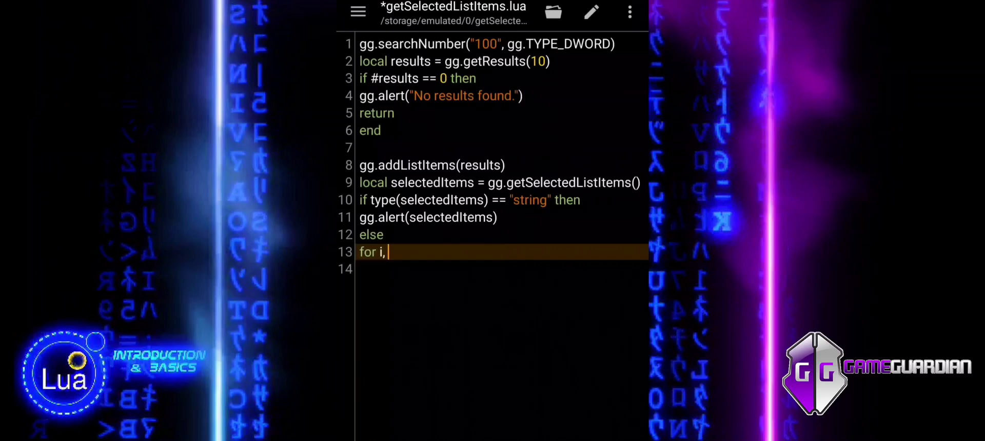
Step: Complete line 13 as for i, item in ipairs(selectedItems) do
type("item")
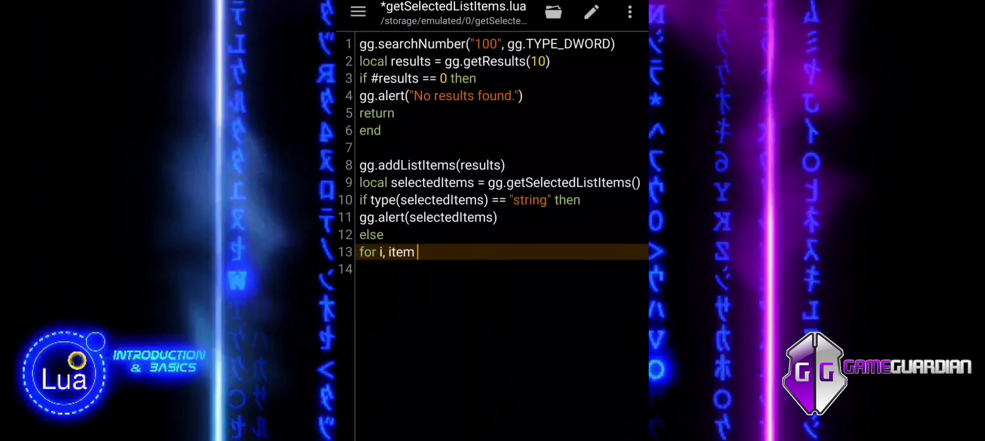
type("in")
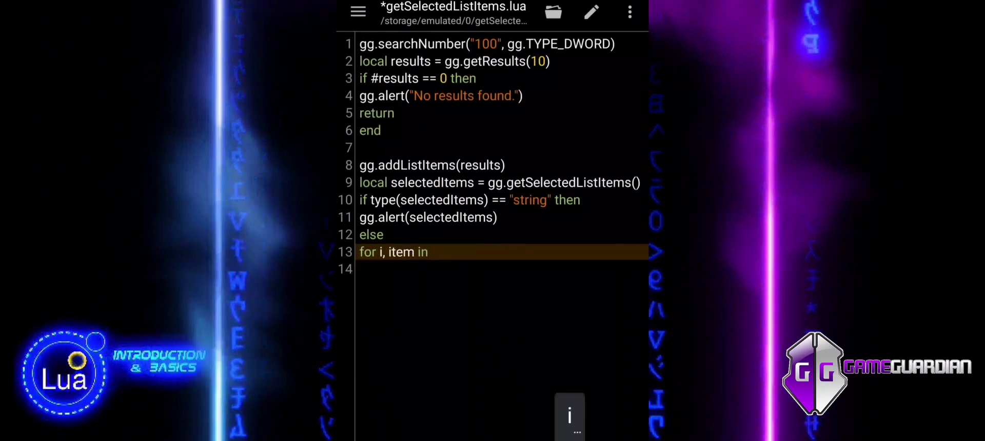
type("ipairs")
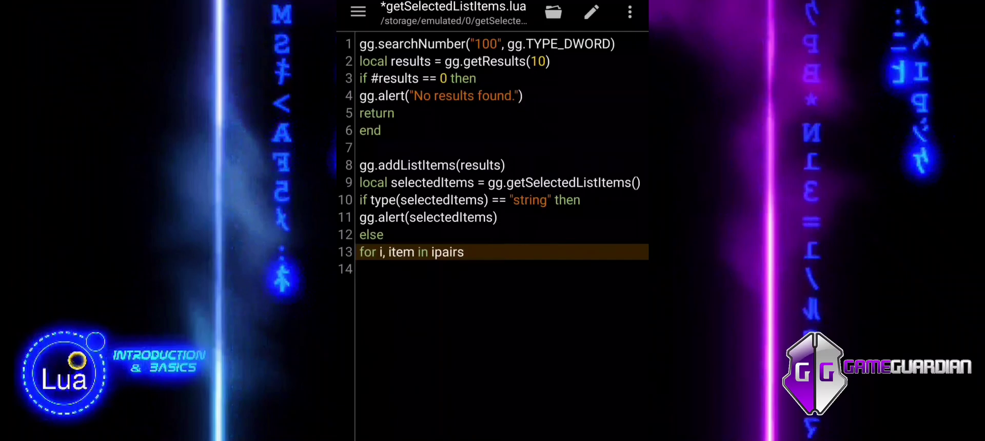
type("()")
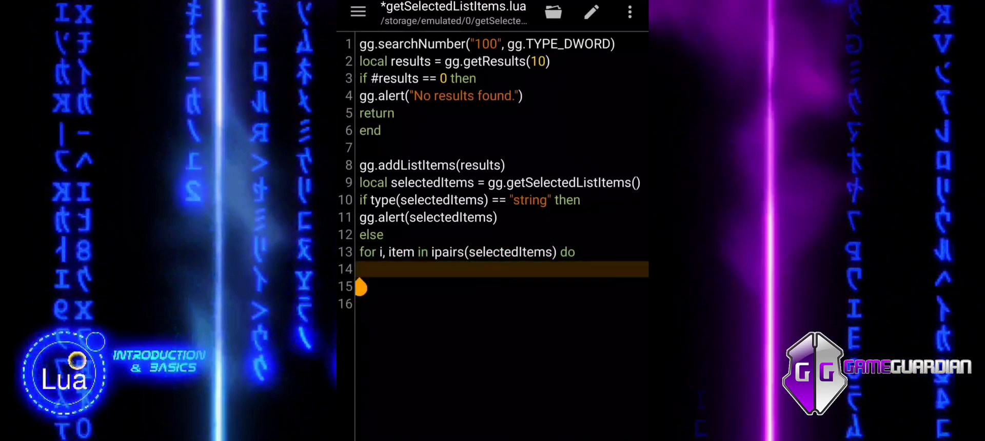
Step: Put print() on line 14 and duplicate it onto lines 15 to 17
type("print(")
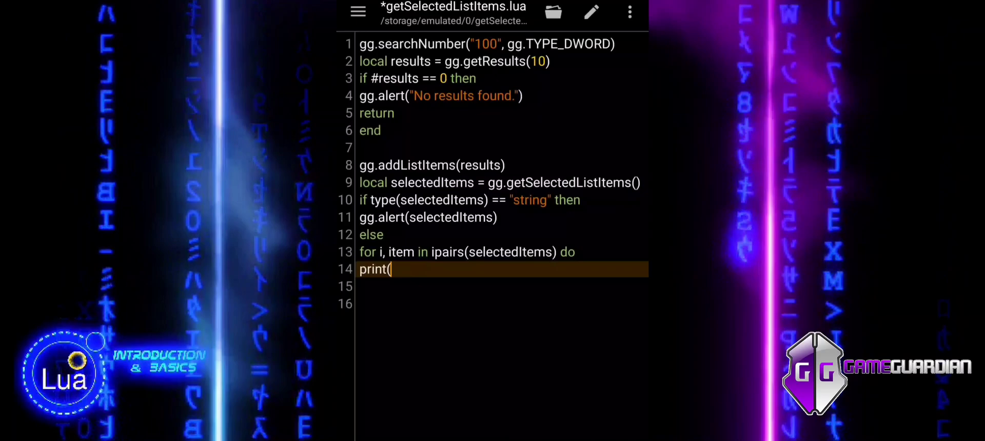
type(")")
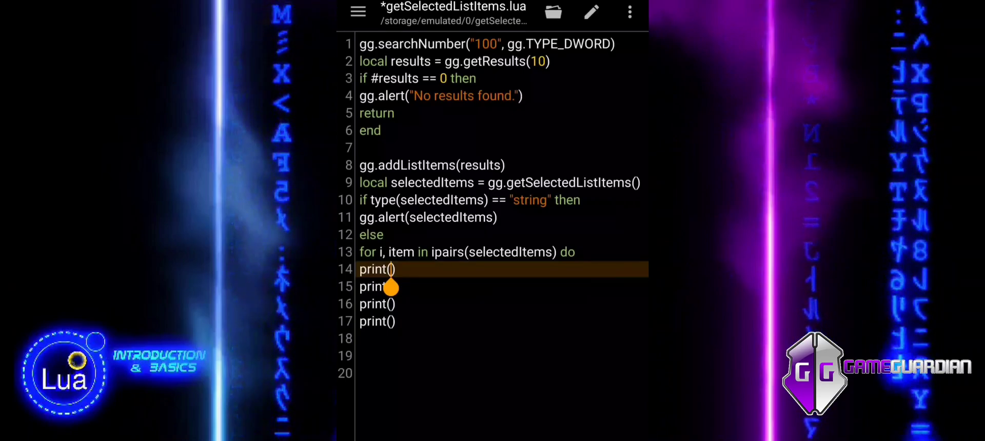
Step: Make line 14 print " Item " ..i.. ":" and start line 15 with "Address: " ..string
type("\"")
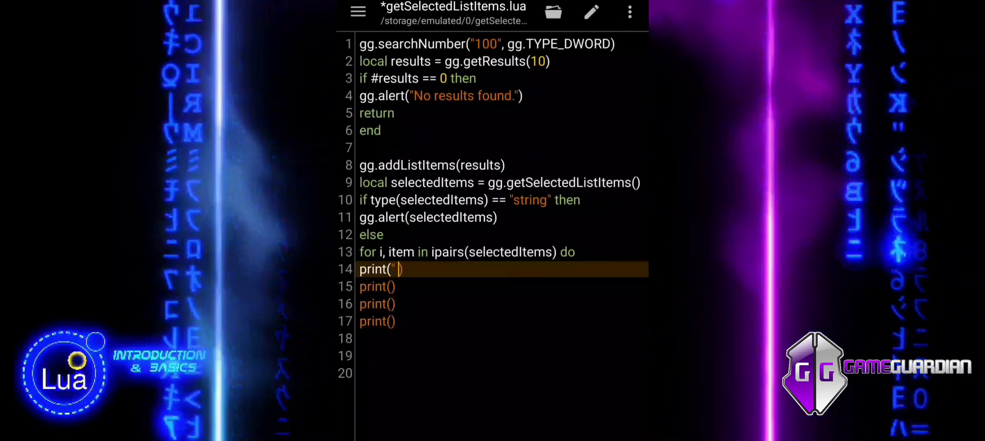
type("Item")
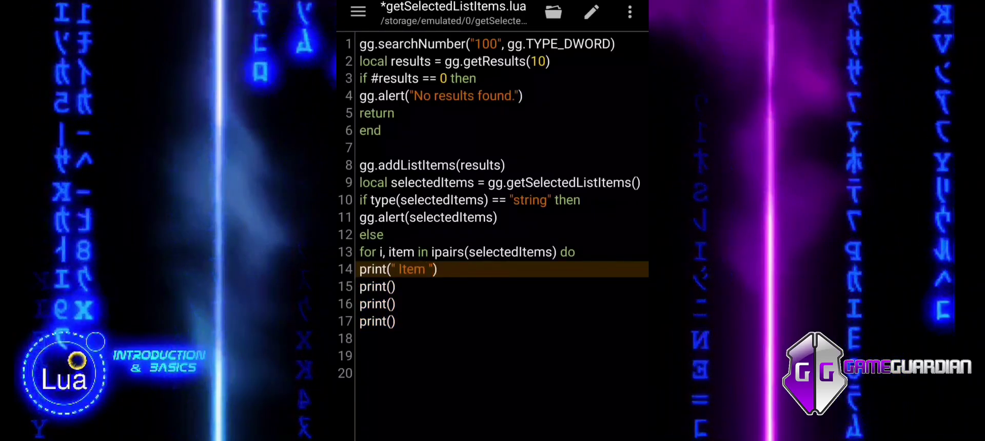
type("..i")
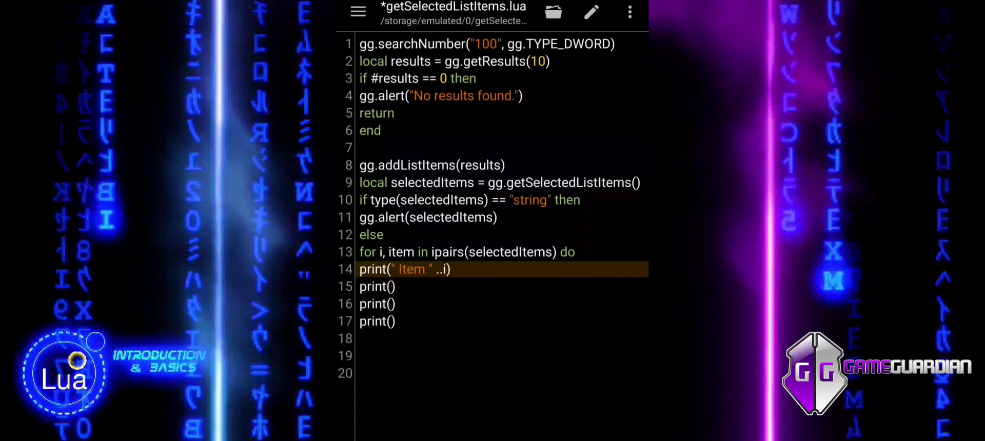
type(".. \":\"")
left_click(502, 287)
type("\"Address: ")
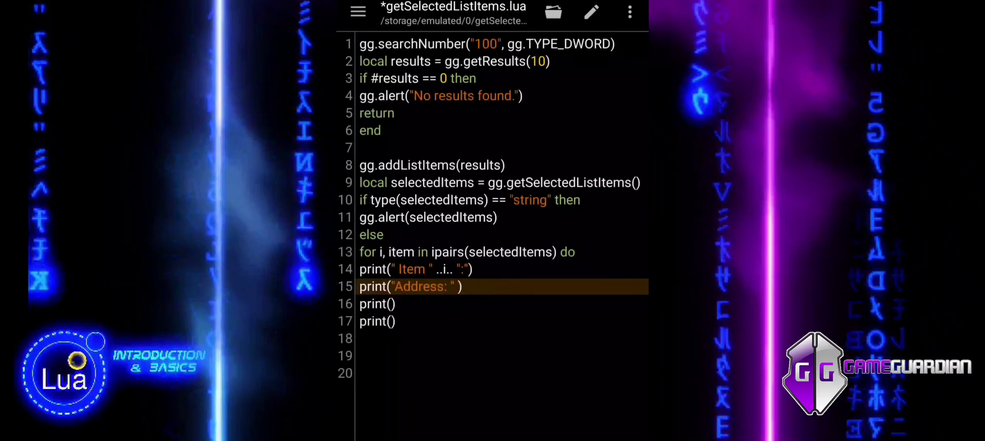
type("..string.format")
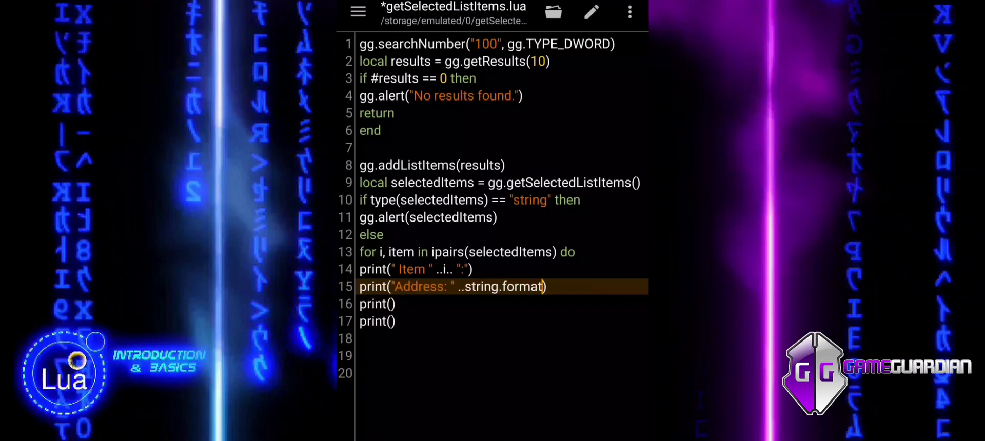
Step: Extend line 15 with string.format("0x%X", item.address) for a hexadecimal address
type("()")
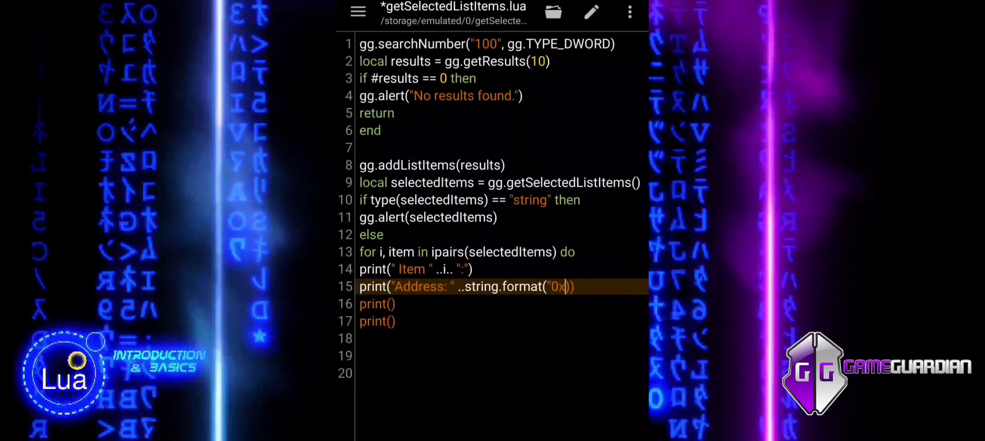
type("%")
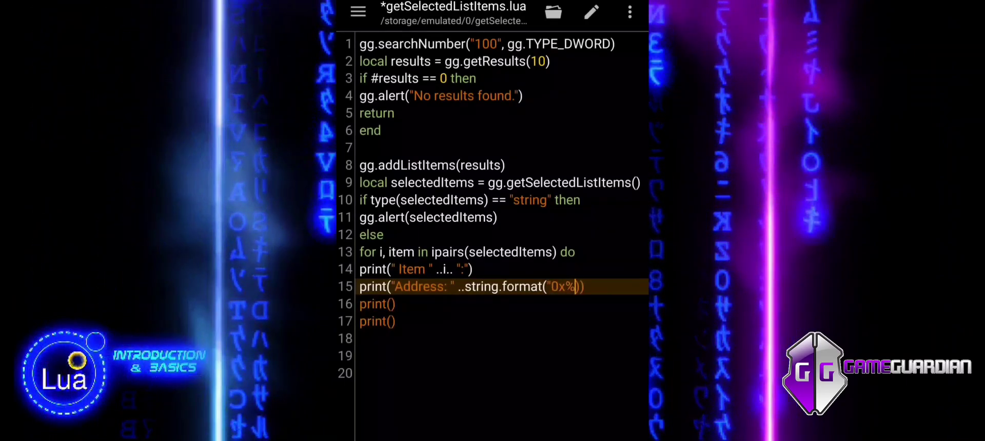
type("X")
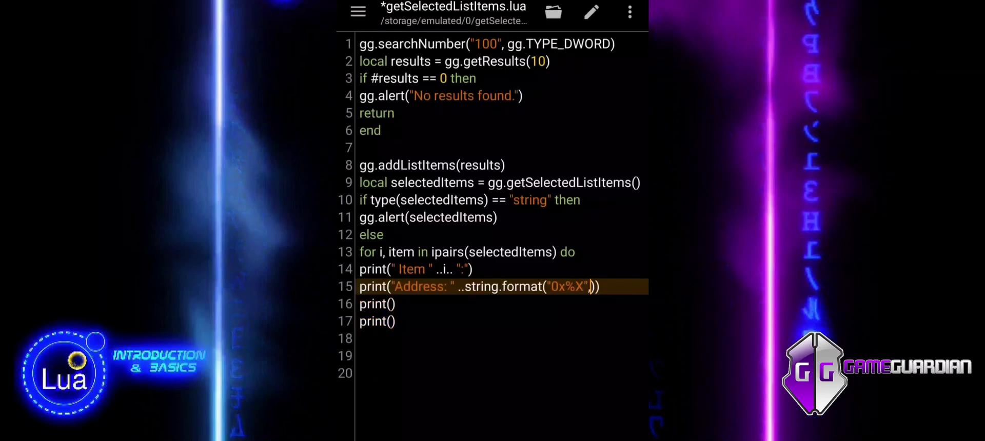
type("item.addr")
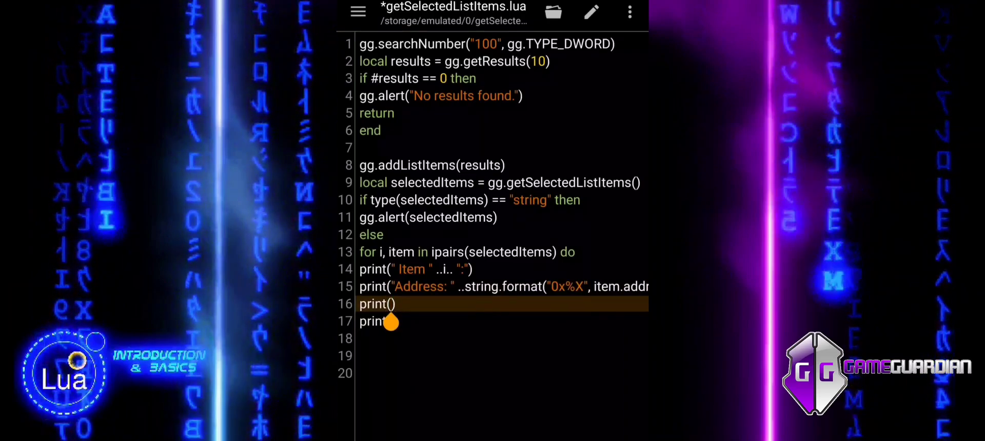
Step: Complete the loop line printing "Value: " ..item.value
type("\"Valu")
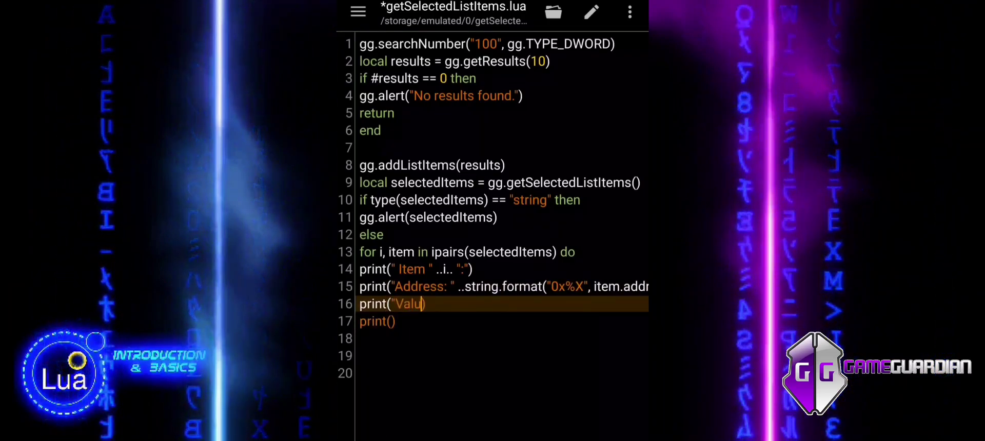
type("e: \"")
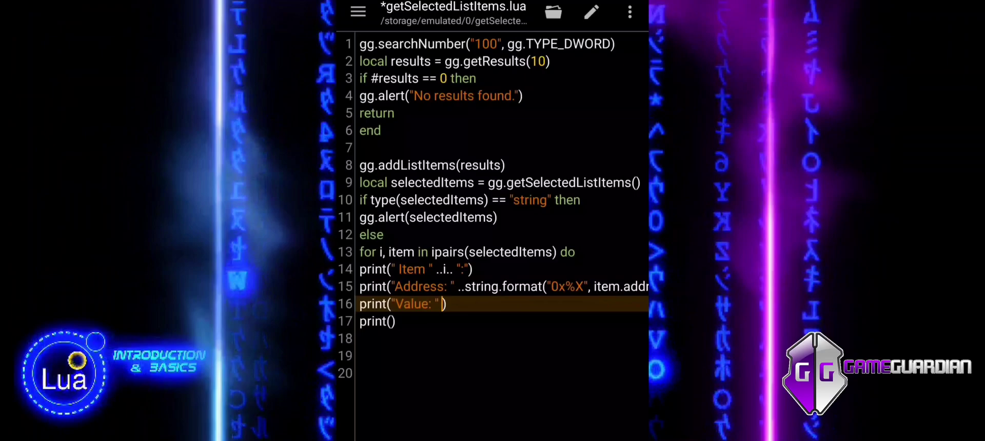
type("..item")
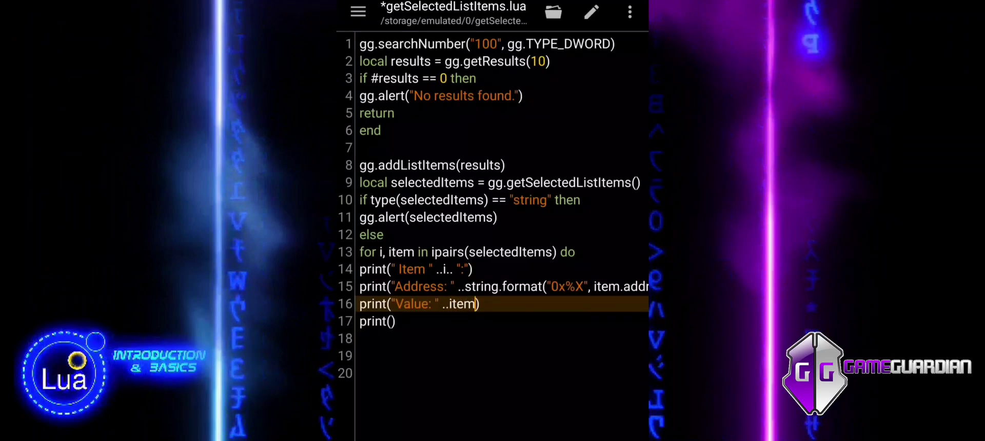
type(".val")
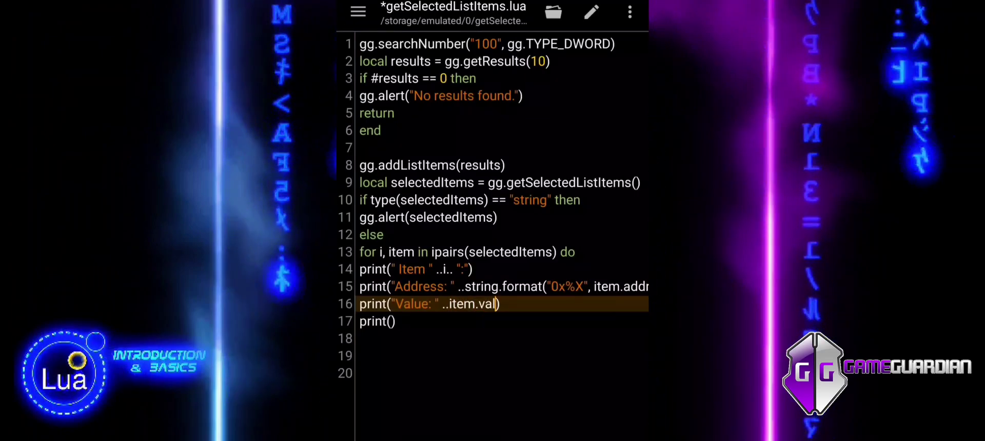
type("ue")
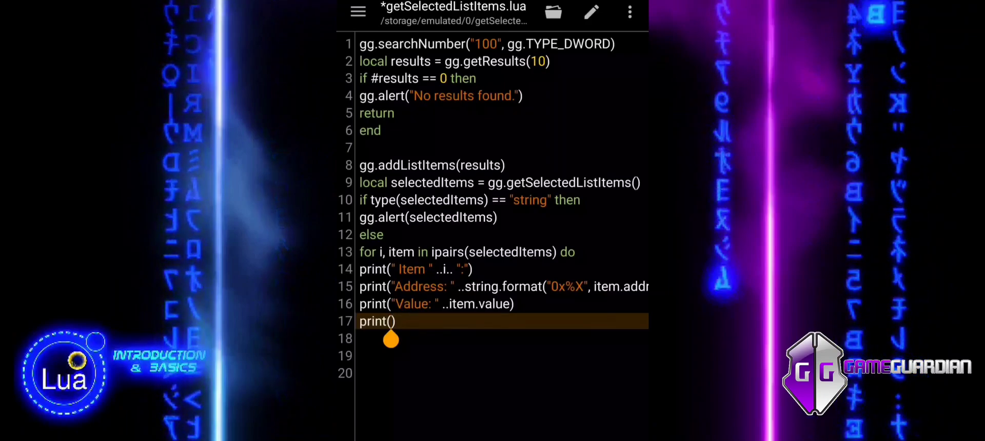
Step: Add a loop line printing "Flags: " ..item.flags
type("Fla")
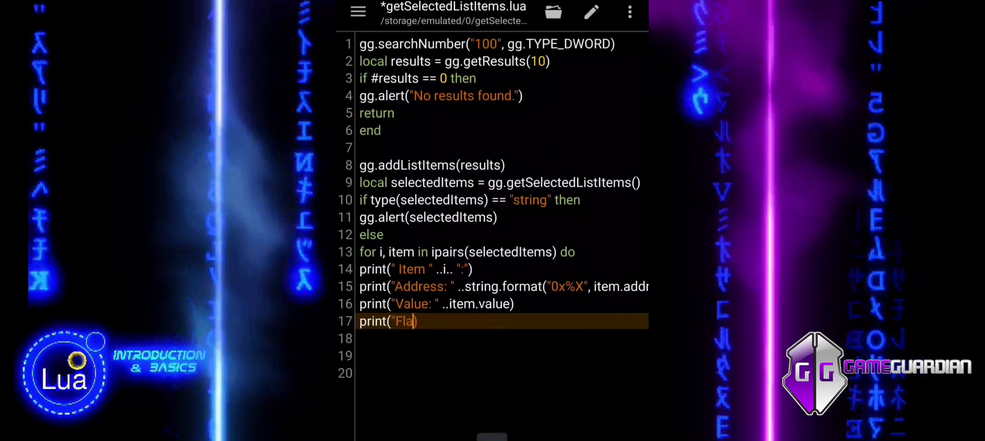
type("gs")
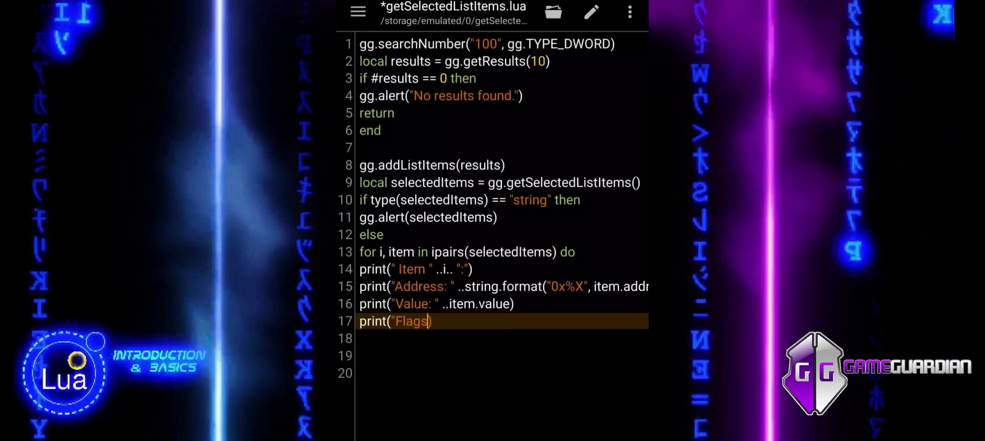
type(": \" ..")
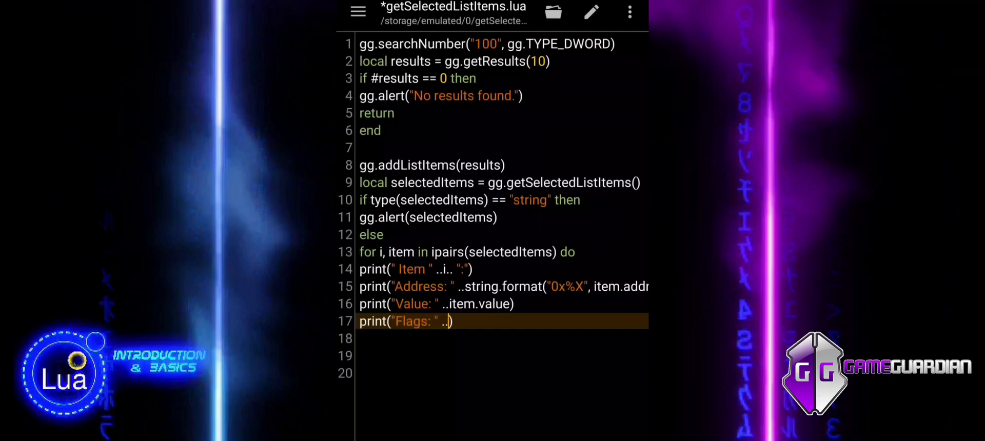
type("item")
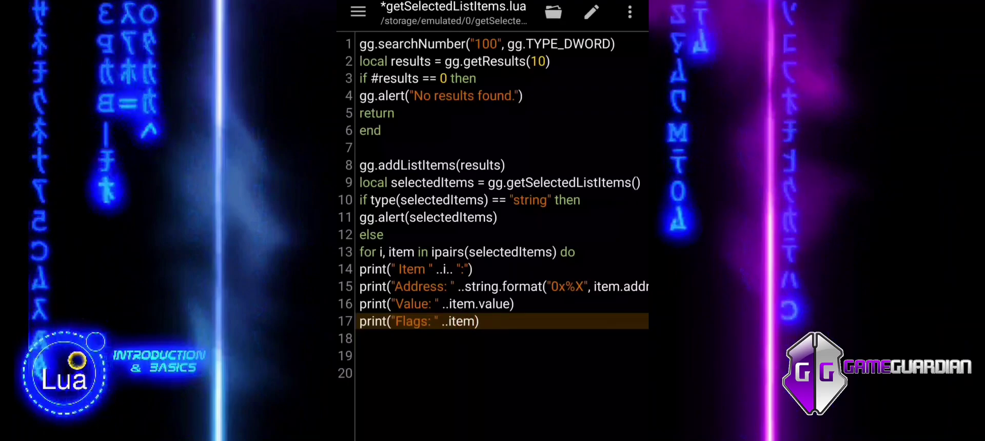
type(".flags")
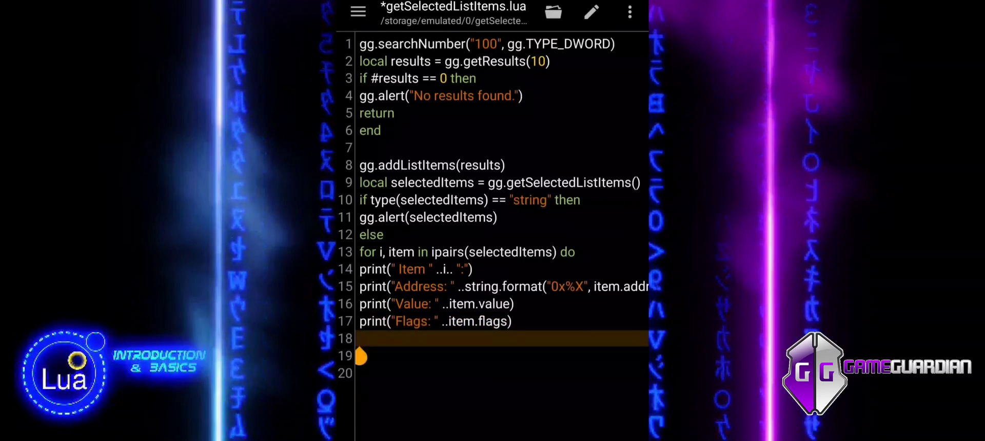
Step: Write the if item.freeze then / else block printing Frozen: Yes or Frozen: No and close the blocks
type("if")
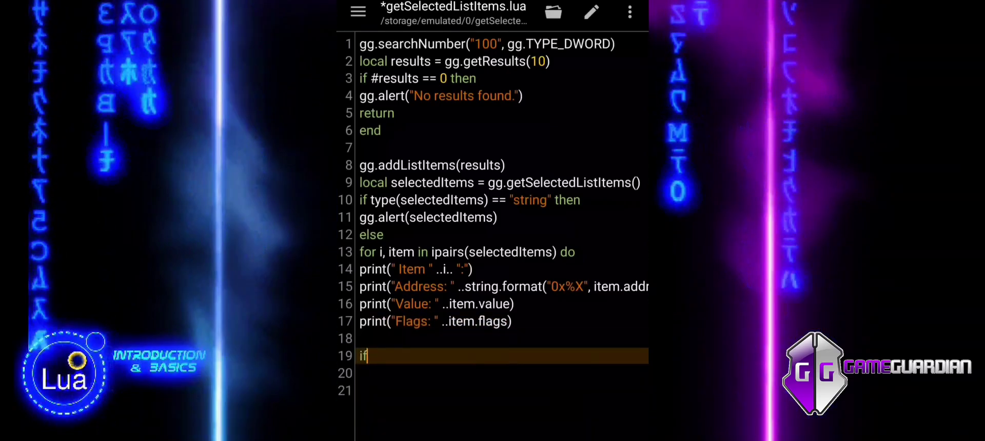
type("item.")
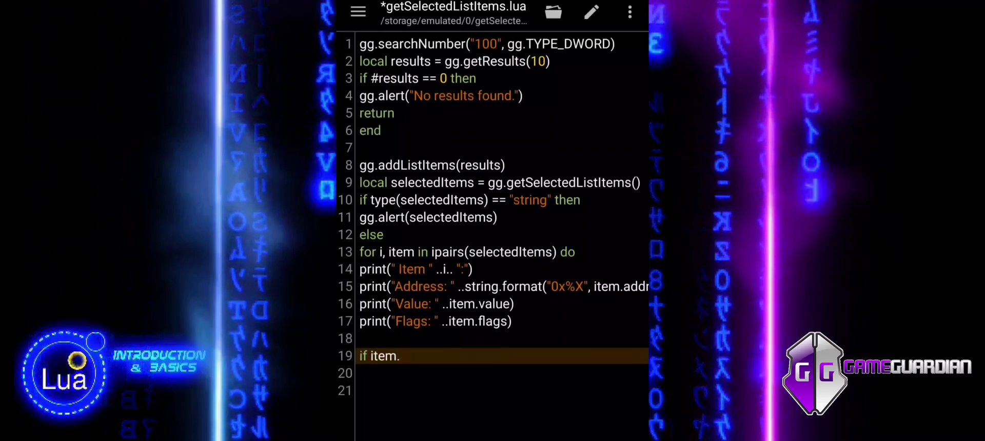
type("freez")
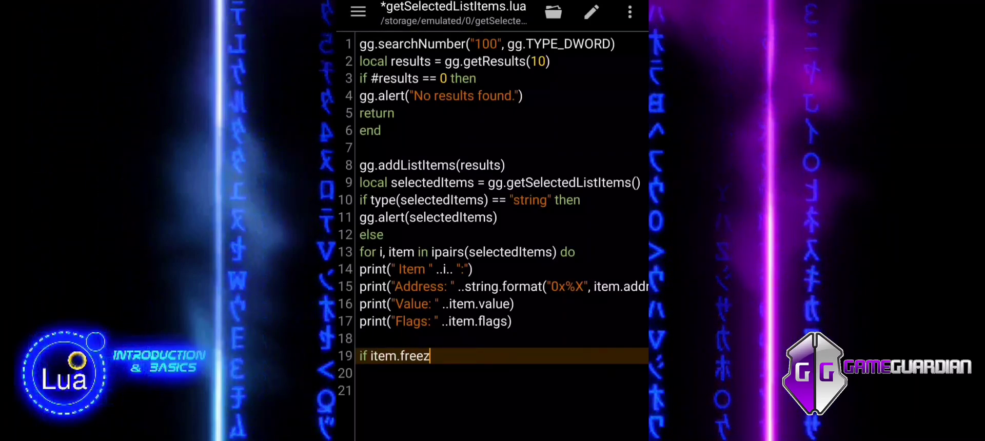
type("e")
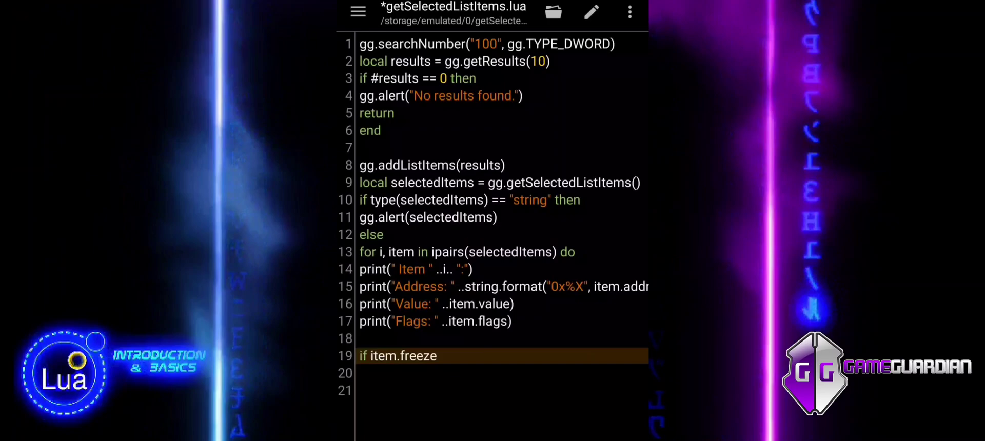
type("then")
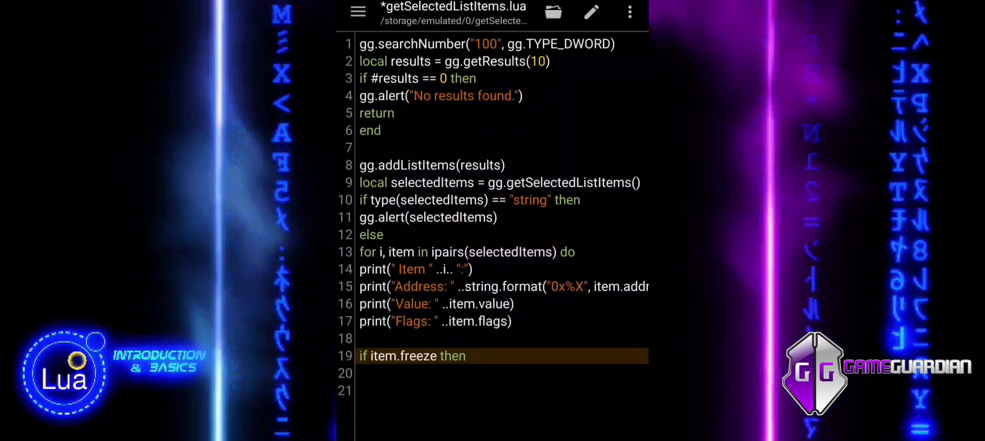
type("p")
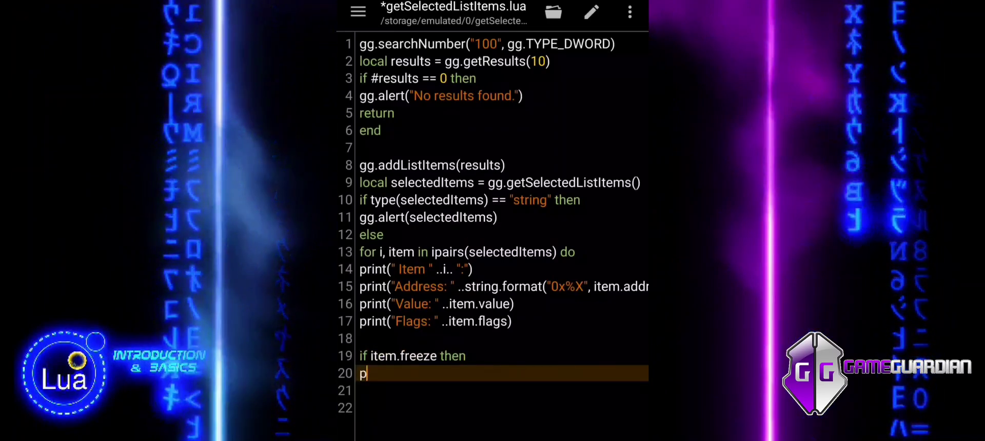
type("rint")
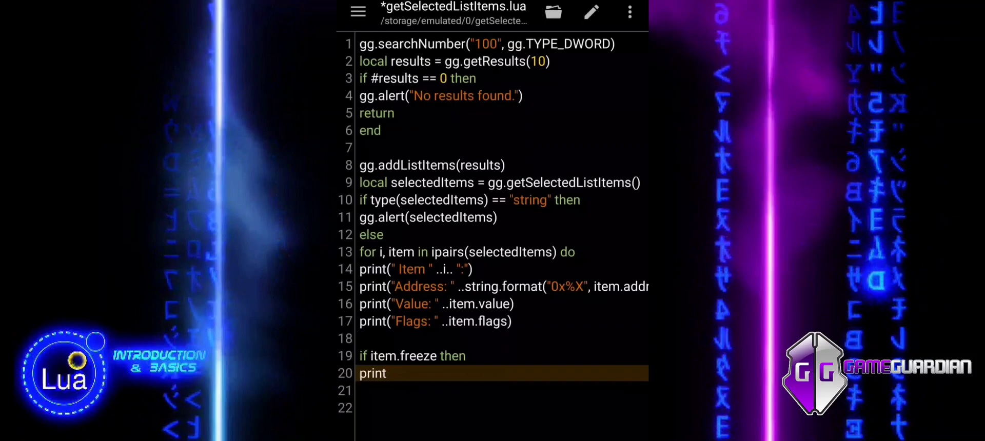
type("()")
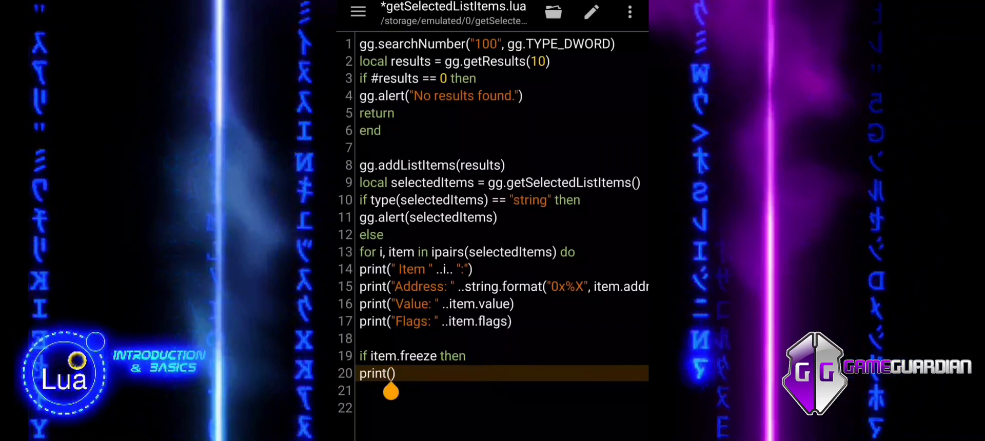
left_click(390, 373)
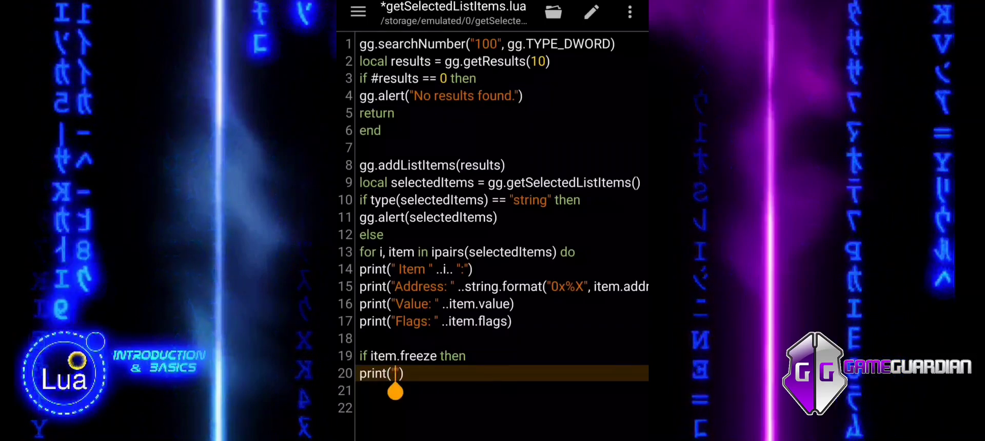
type("Frozen: Yes")
left_click(502, 391)
type("else")
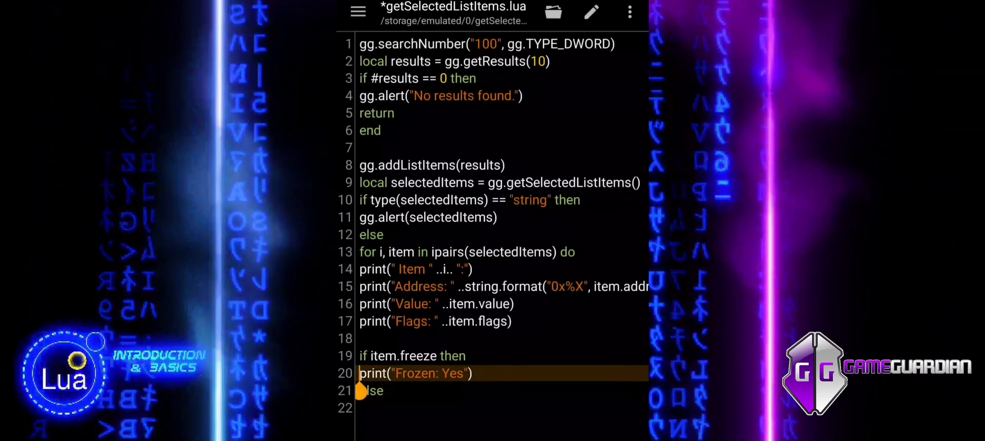
double_click(430, 373)
type("print(\"Frozen: No\")")
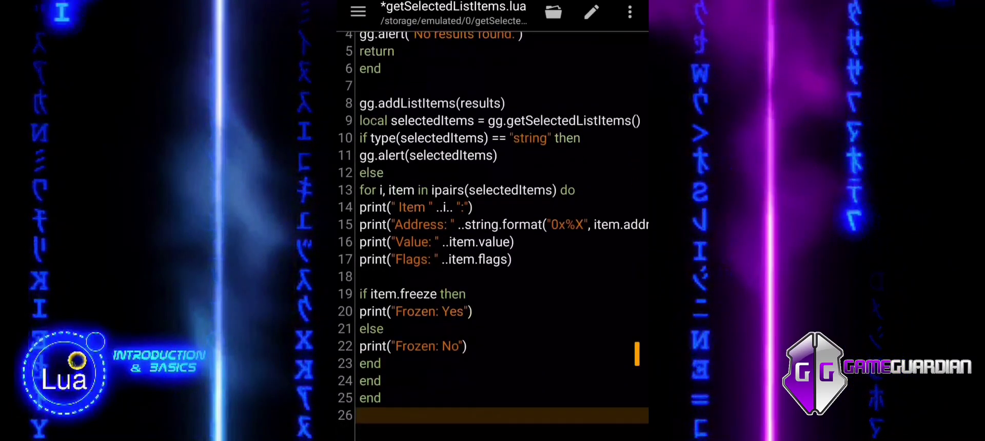
Step: Save the script and dismiss the saved confirmation
scroll("down", 3)
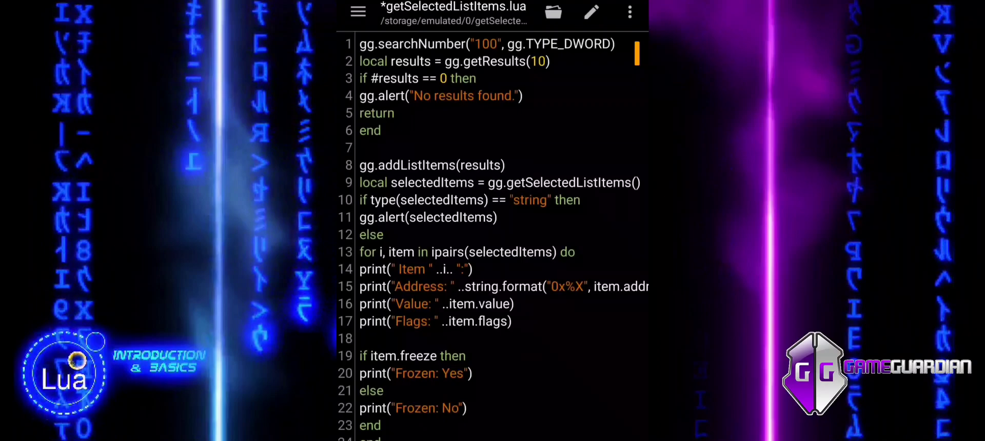
left_click(591, 12)
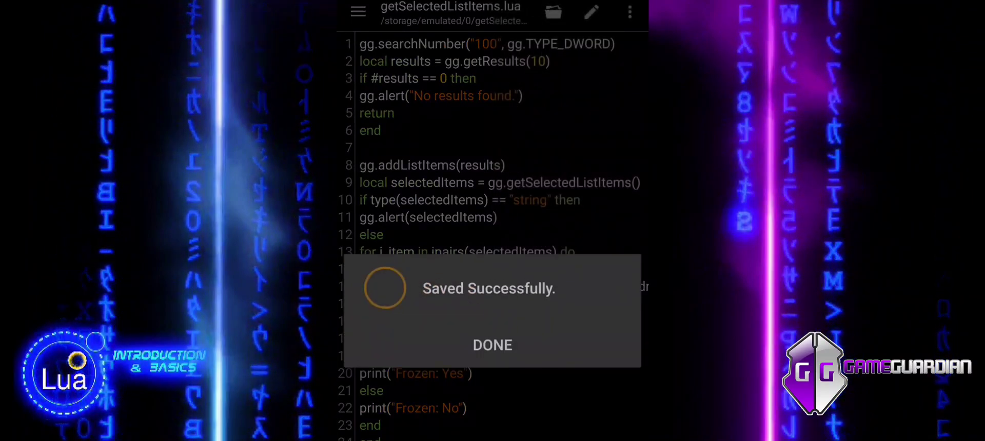
left_click(491, 345)
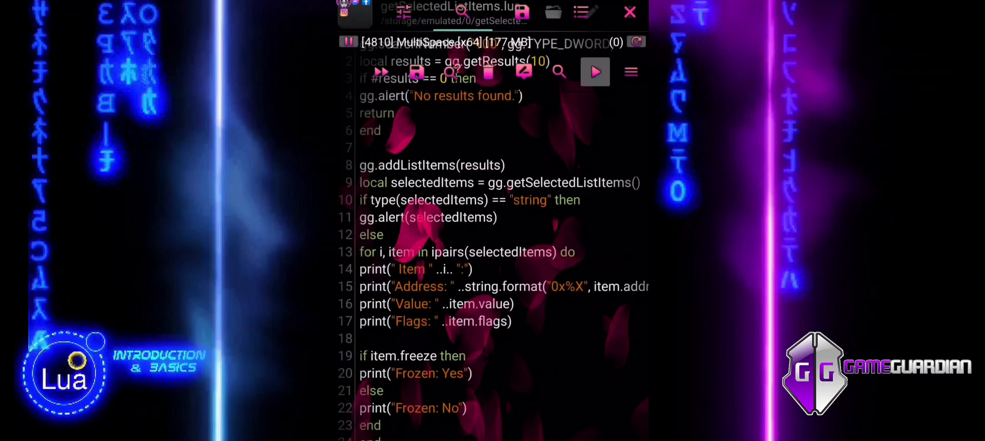
Step: Run getSelectedListItems.lua, read each item's address, value 100, flags 4 and Frozen: No, then dismiss the output
left_click(594, 72)
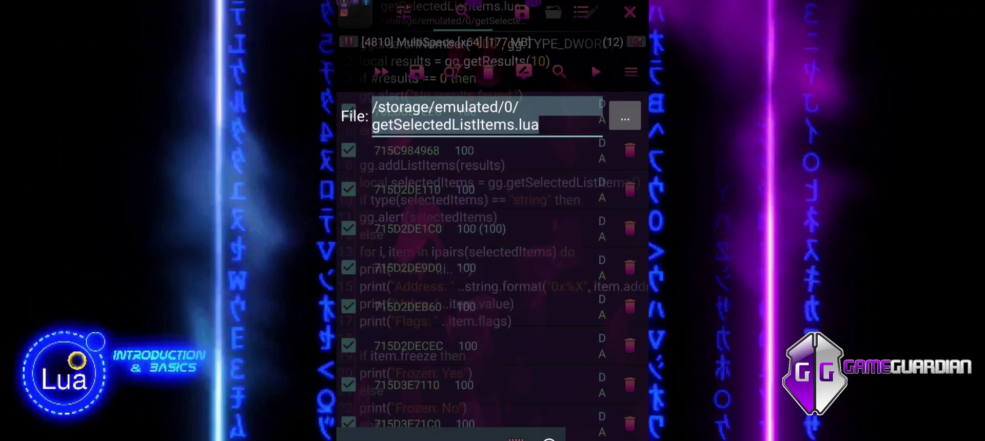
left_click(594, 72)
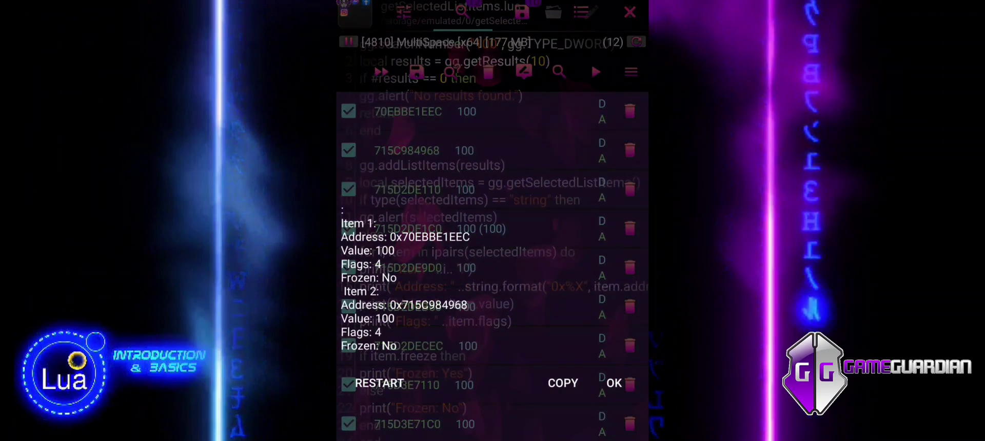
left_click(613, 384)
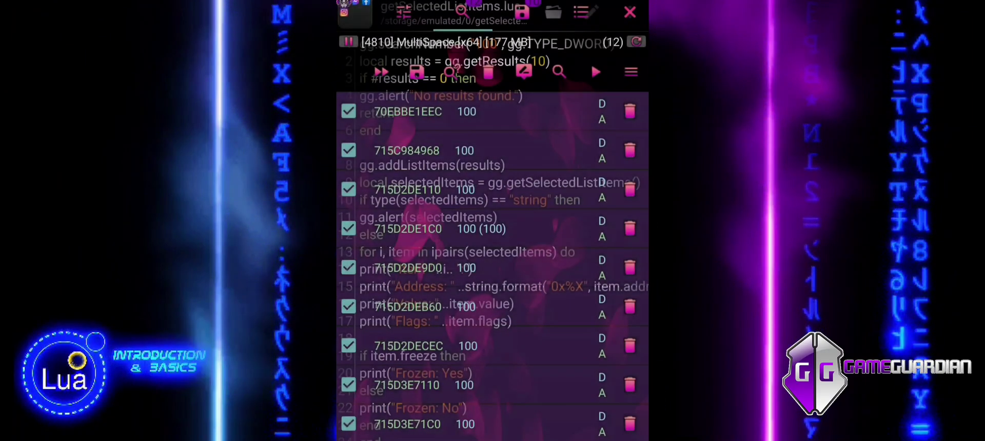